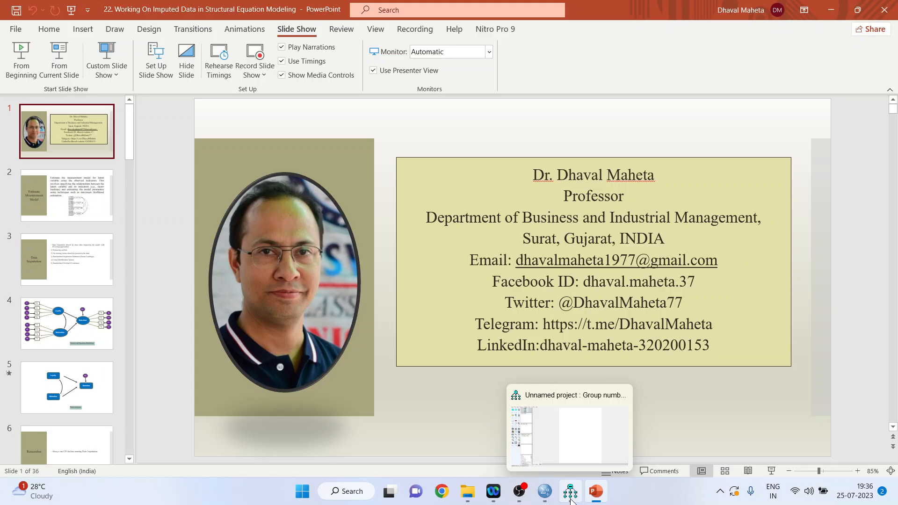
Switch from the PowerPoint title slide to Employee data.sav in SPSS Statistics.
click(569, 491)
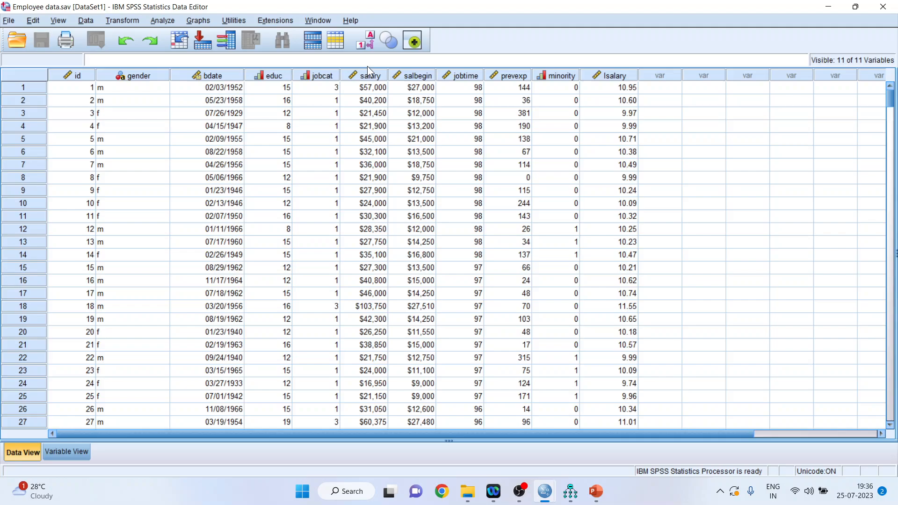
Review the salary, salbegin, jobtime, prevexp and educ columns, then bring up the Analyze > Regression choices.
click(369, 75)
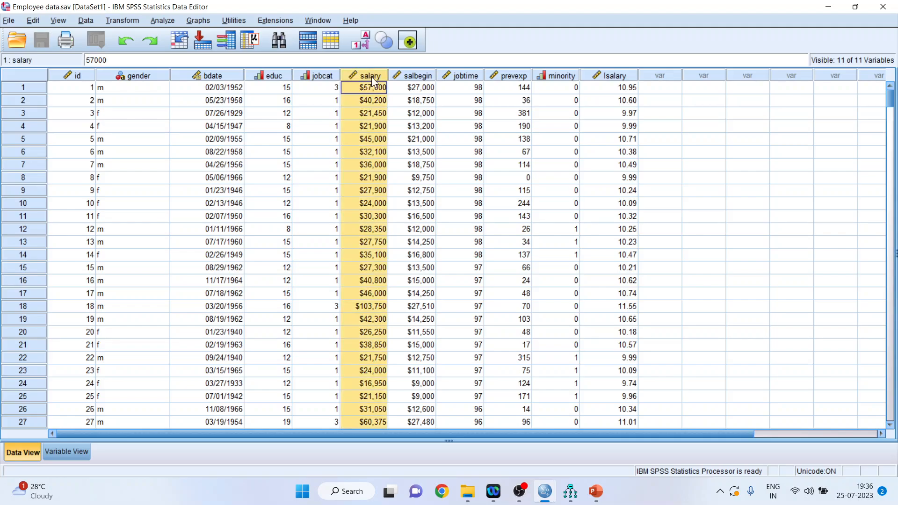
click(412, 87)
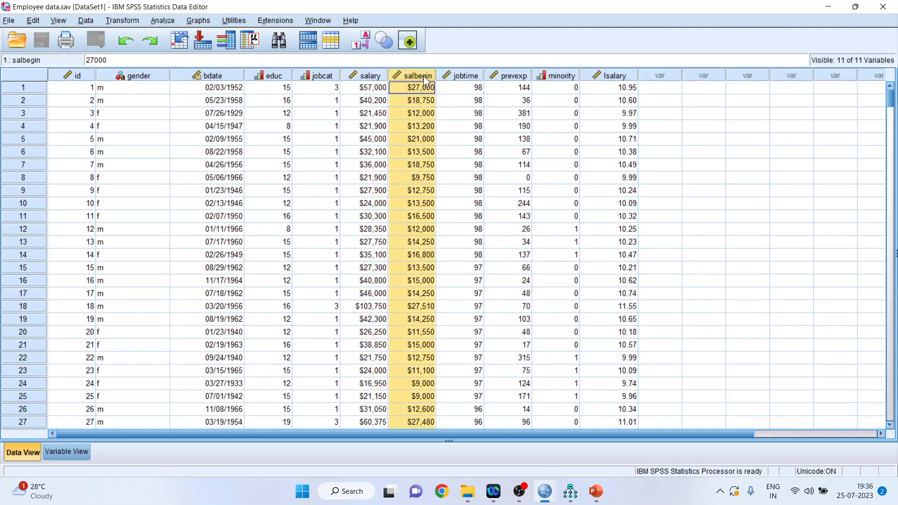
click(464, 86)
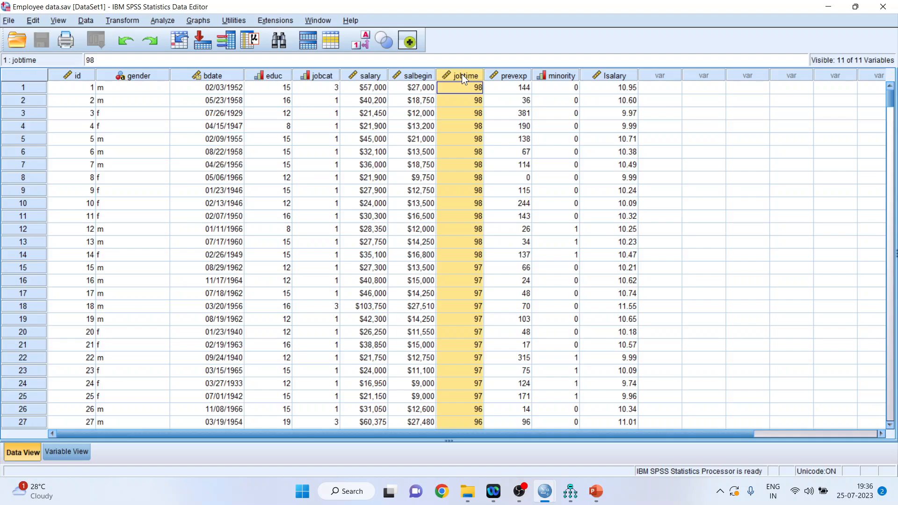
click(507, 87)
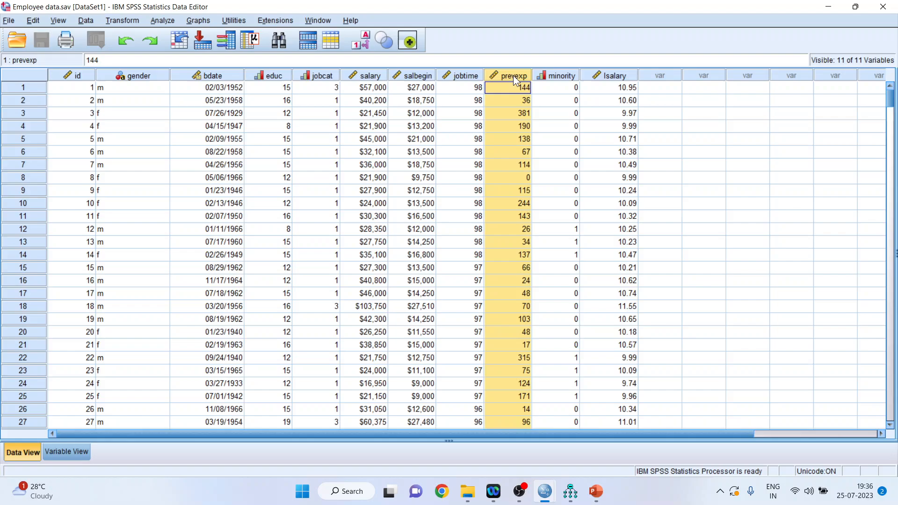
click(267, 87)
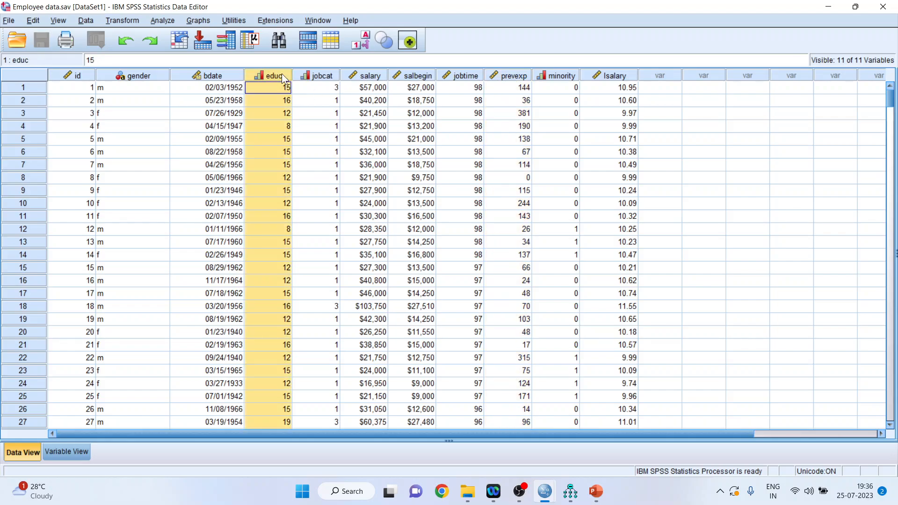
mouse_move(383, 83)
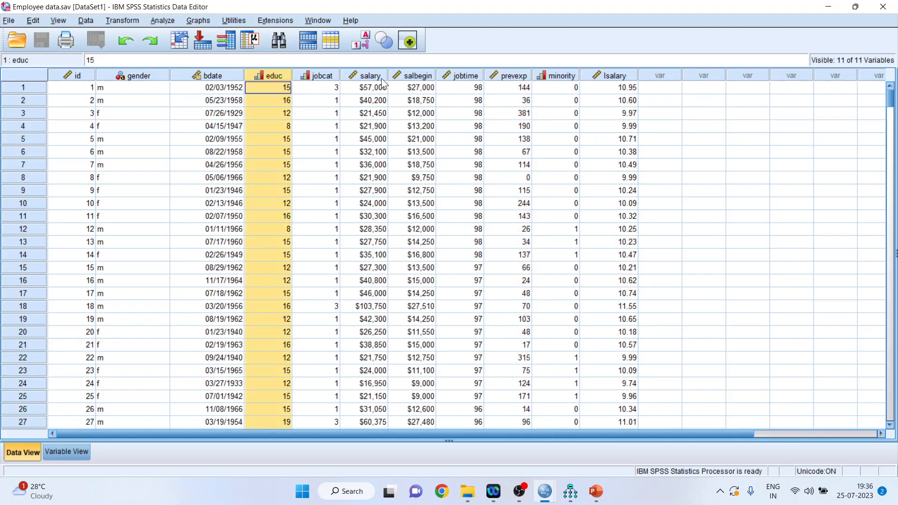
mouse_move(280, 87)
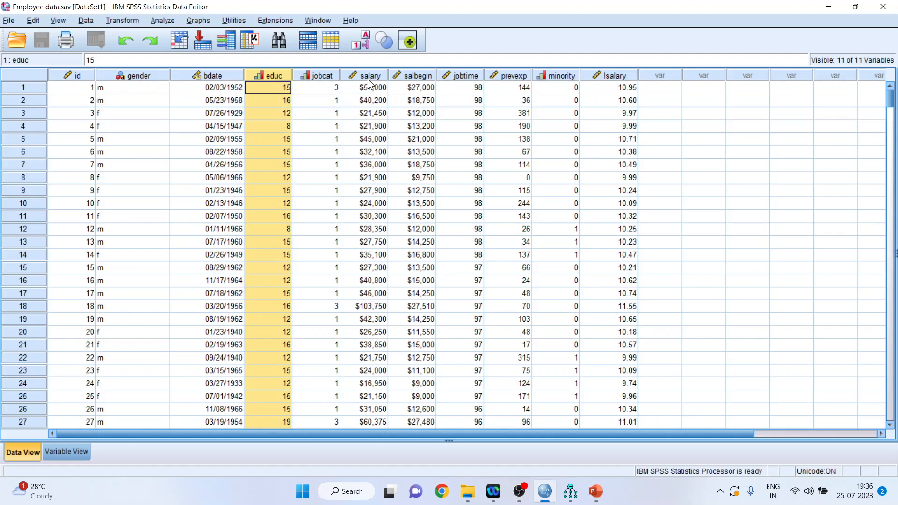
click(371, 87)
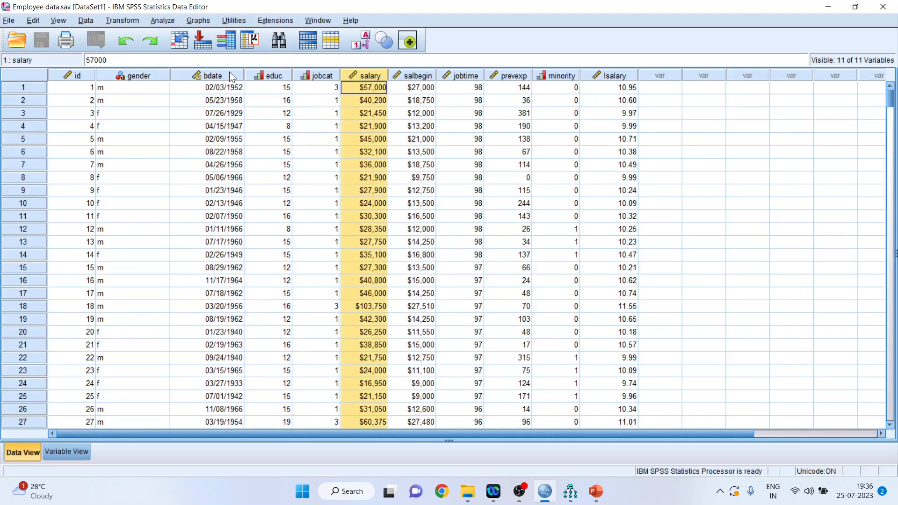
click(161, 19)
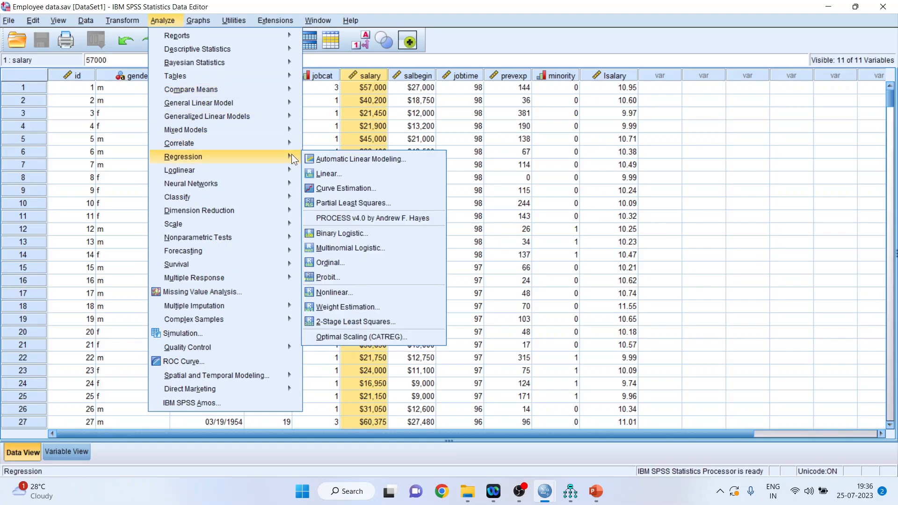
Run a linear regression of Current Salary on Educational Level, Beginning Salary, Months since Hire and Previous Experience.
click(329, 174)
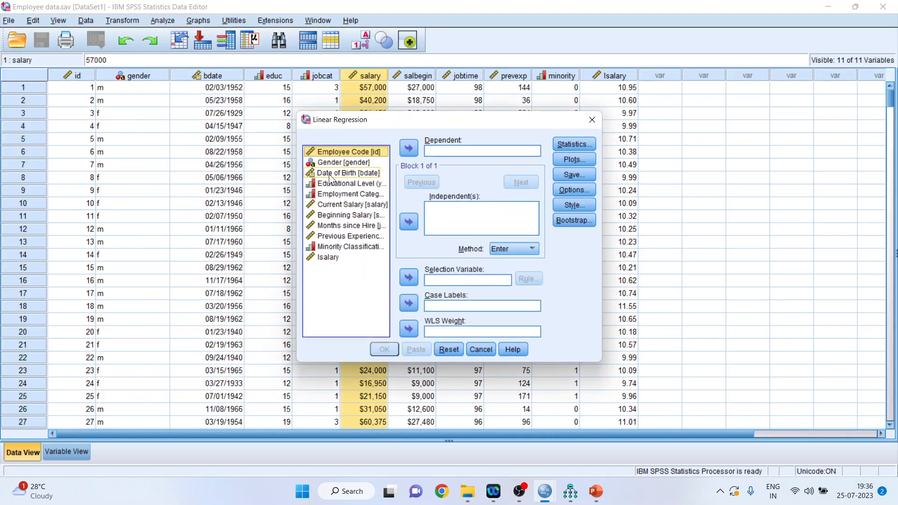
click(408, 147)
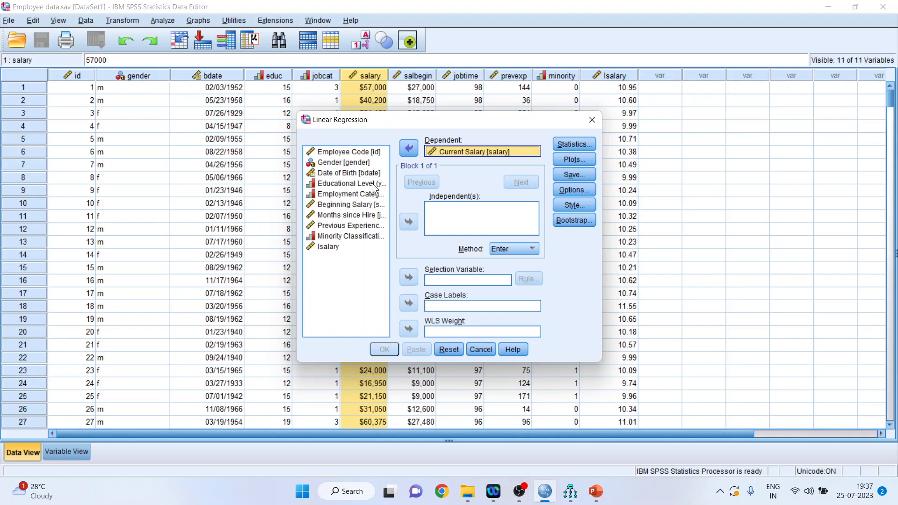
click(407, 221)
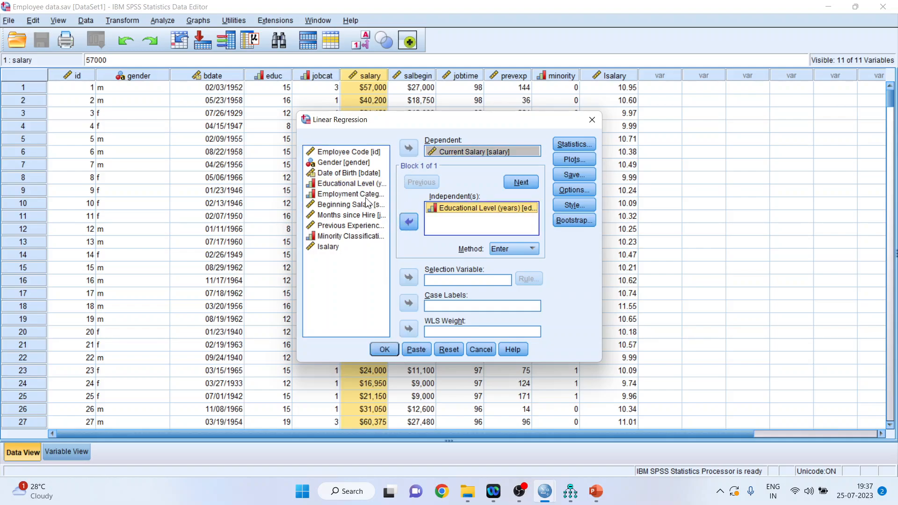
click(409, 221)
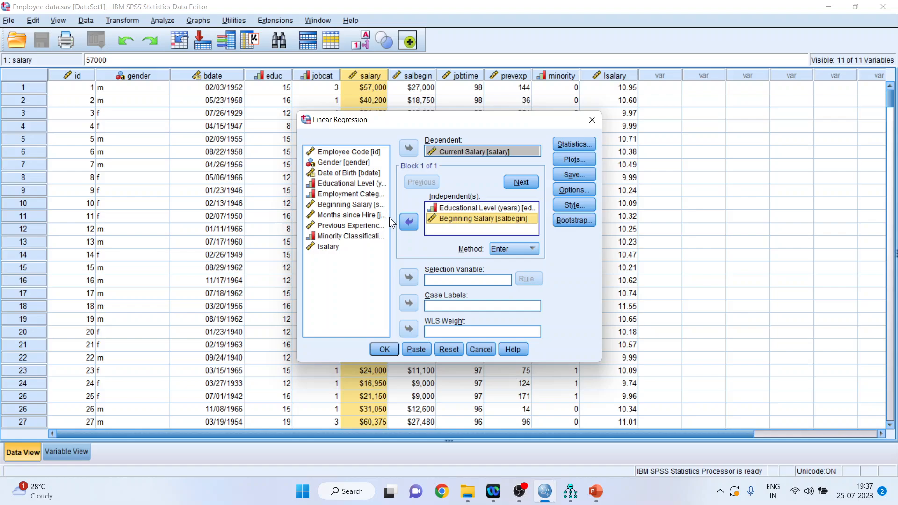
click(408, 222)
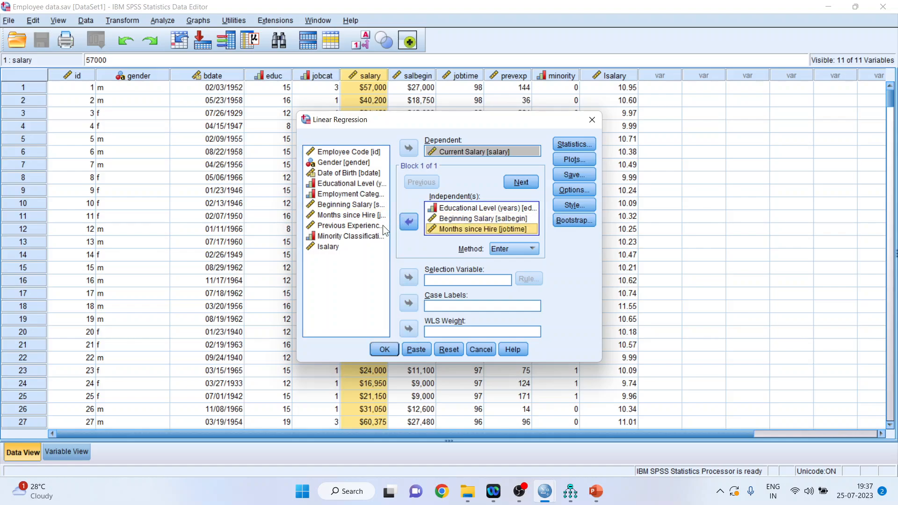
click(407, 223)
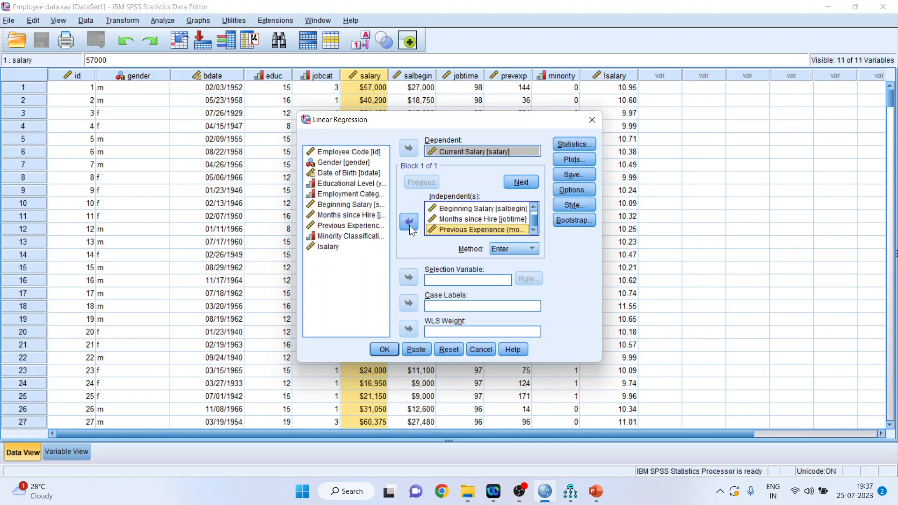
click(383, 349)
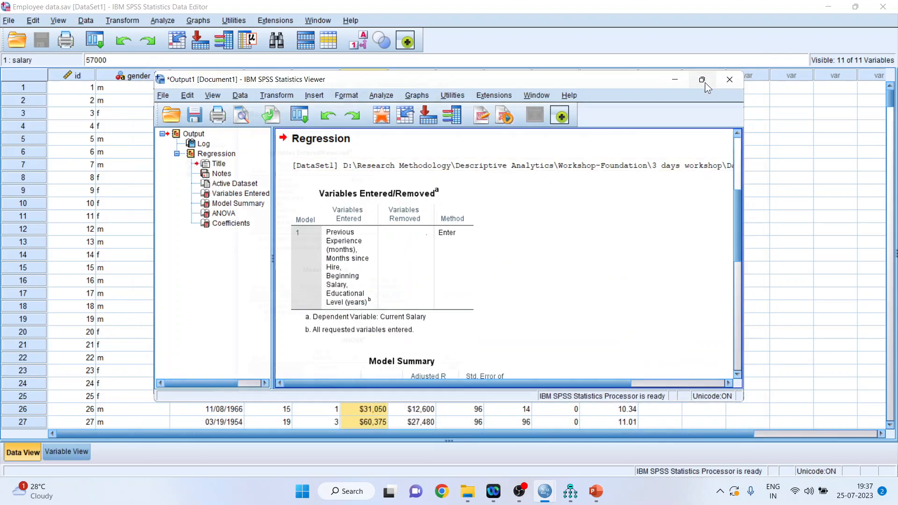
Maximize the Viewer to show the Model Summary, ANOVA and Coefficients tables.
click(702, 79)
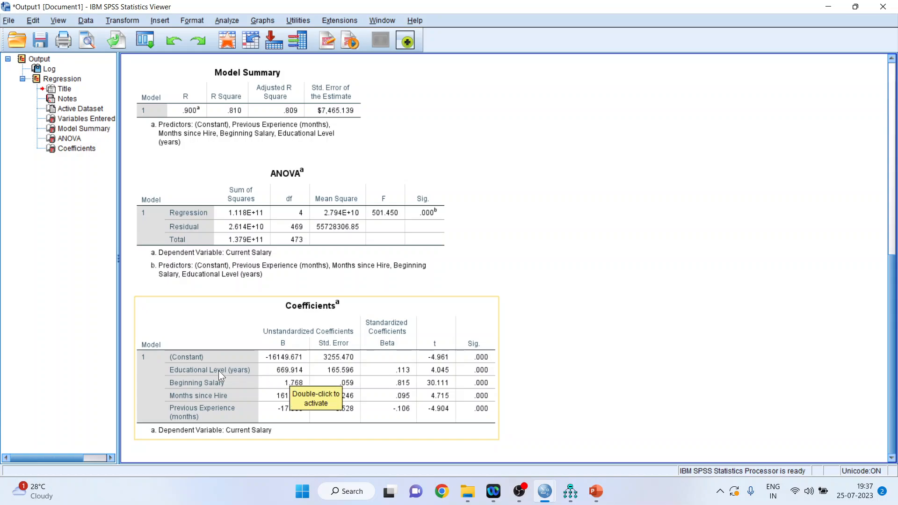
mouse_move(271, 407)
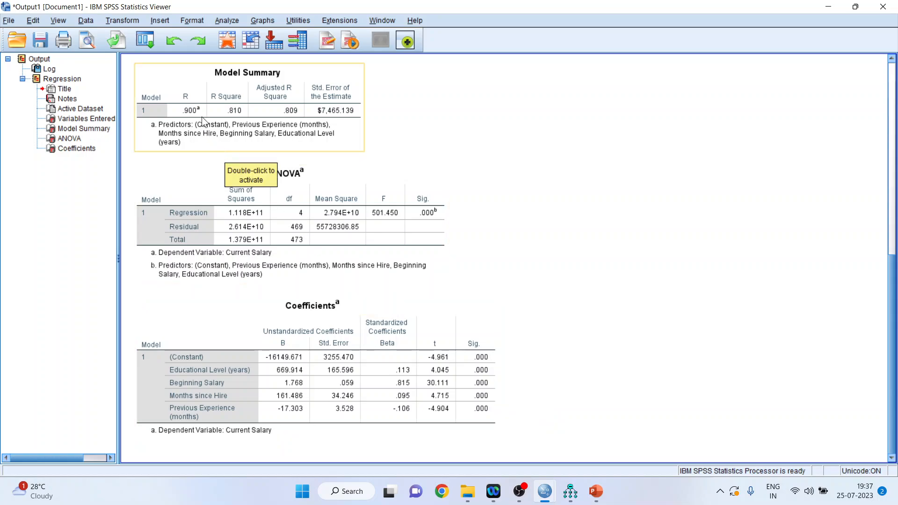
mouse_move(405, 162)
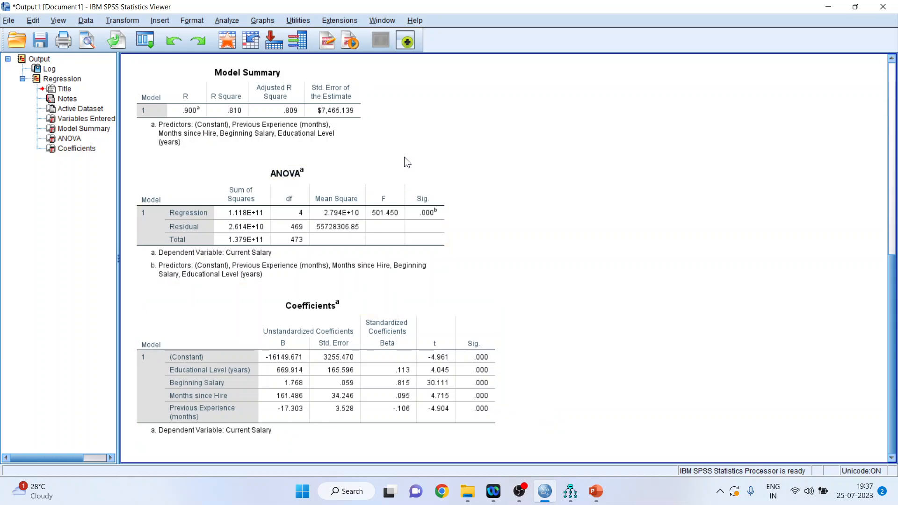
mouse_move(577, 334)
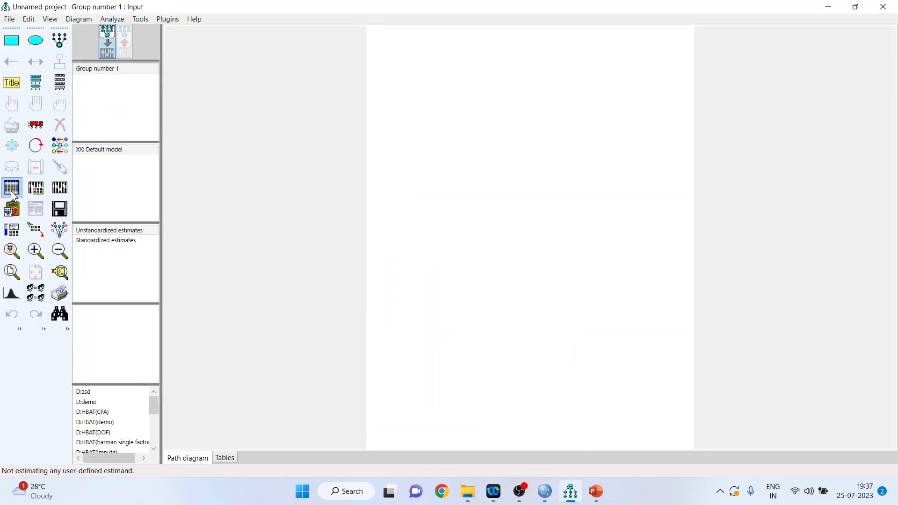
Confirm Employee data as the model's data file and list its variables.
click(12, 187)
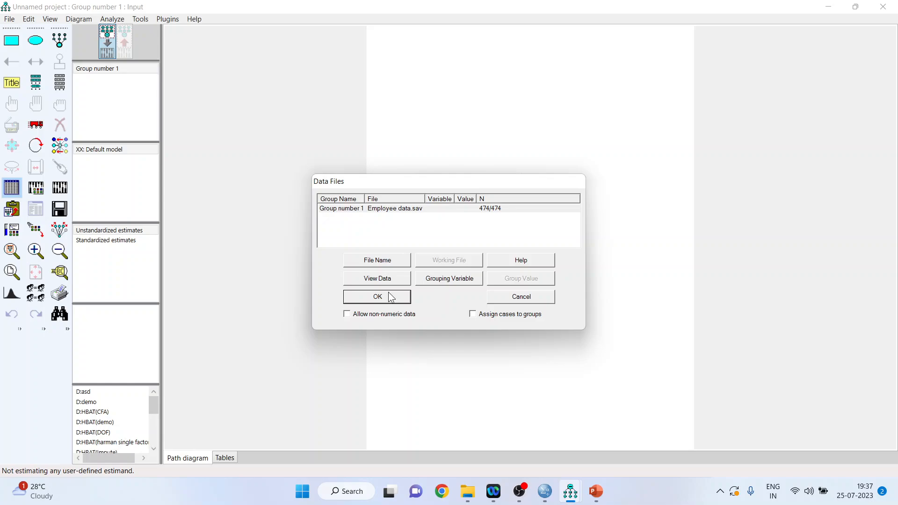
click(377, 296)
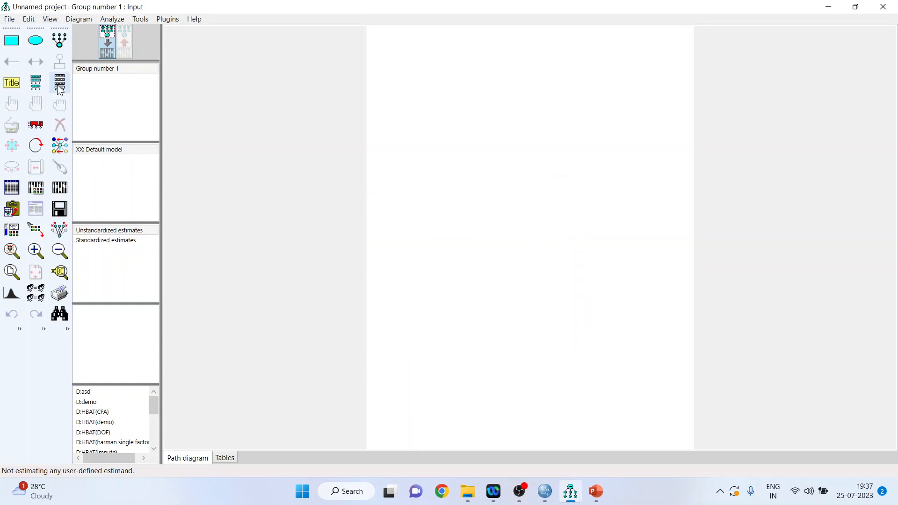
click(60, 82)
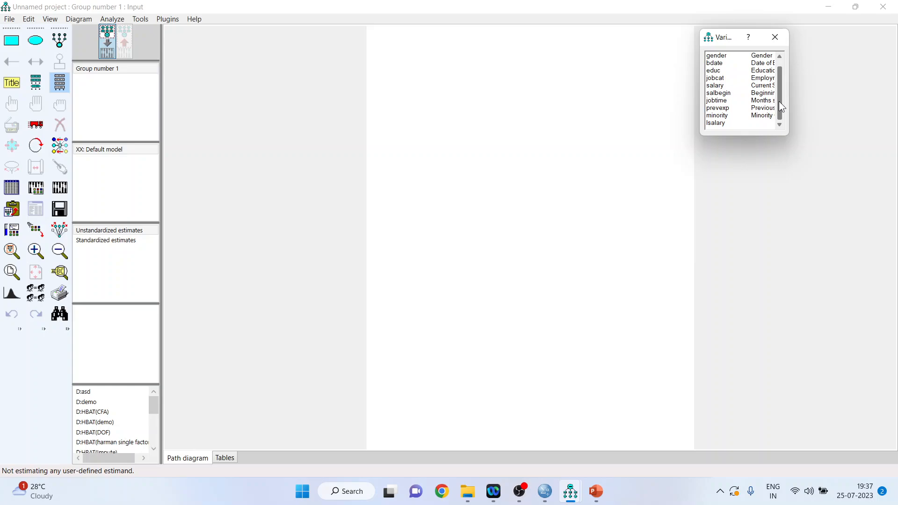
Drag Current Salary, Beginning Salary and Previous Experience (months) onto the path diagram and pick the next variable.
click(714, 85)
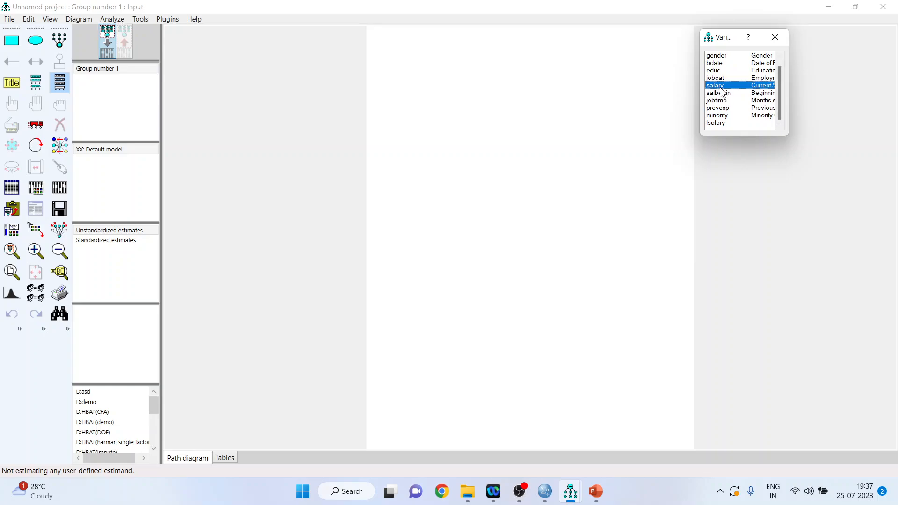
mouse_move(659, 216)
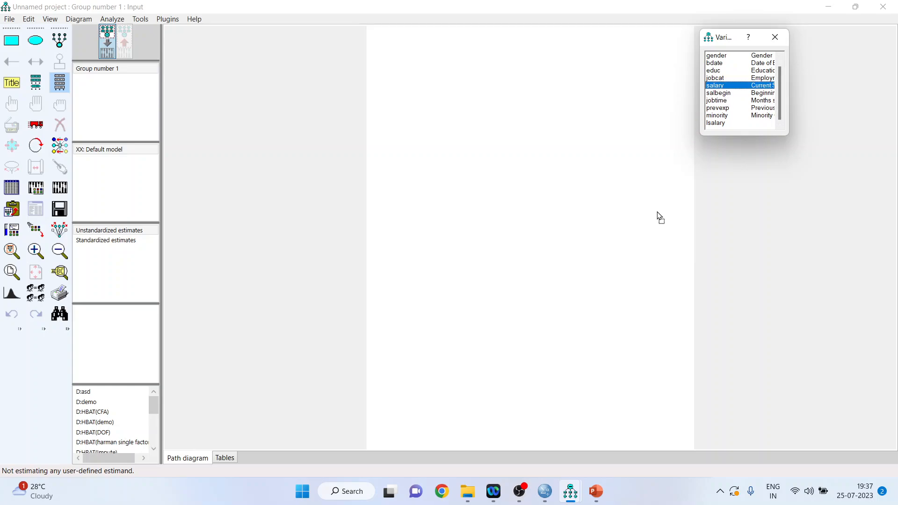
drag(715, 85, 650, 216)
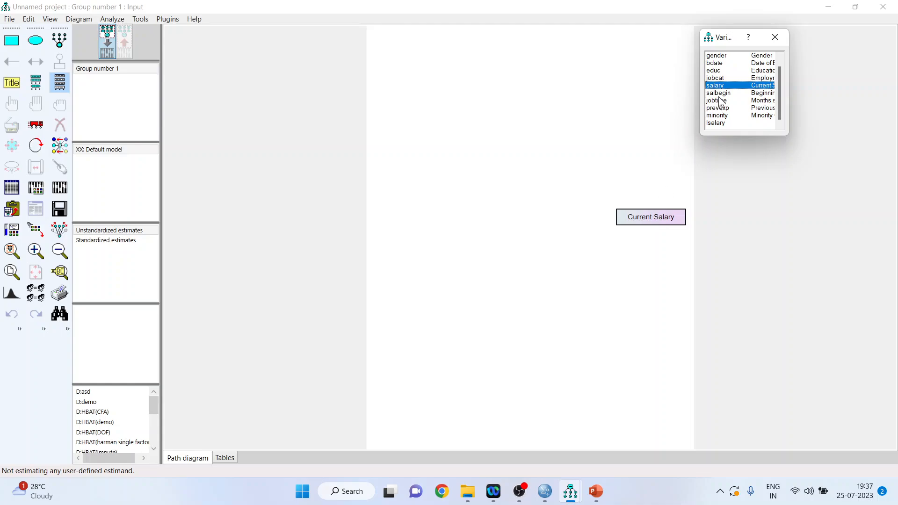
click(718, 93)
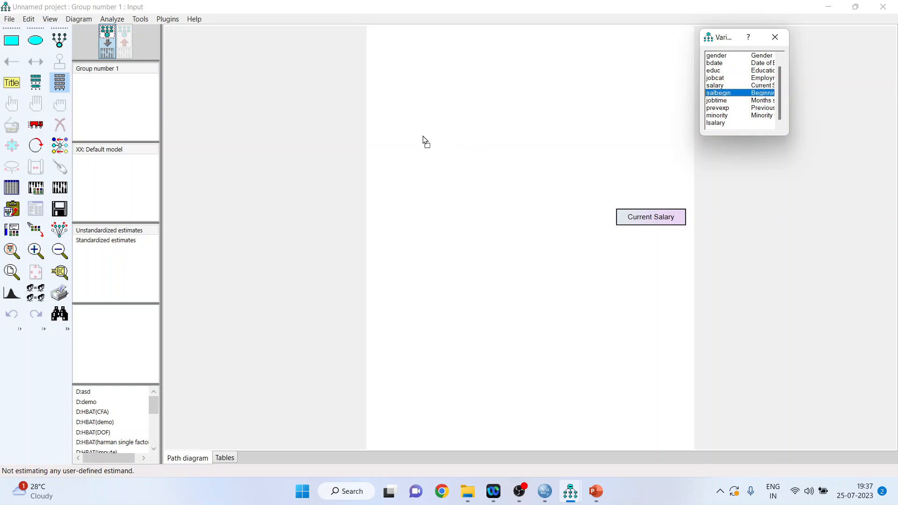
drag(717, 93, 422, 135)
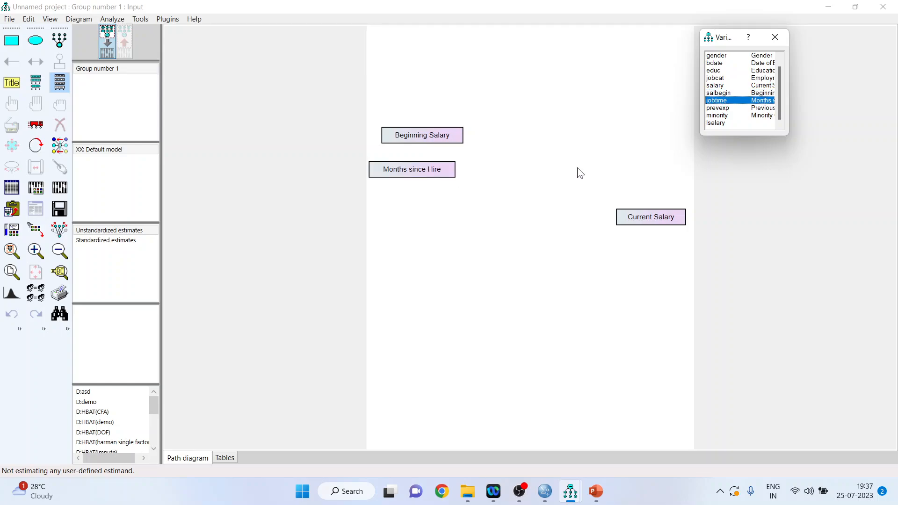
click(738, 108)
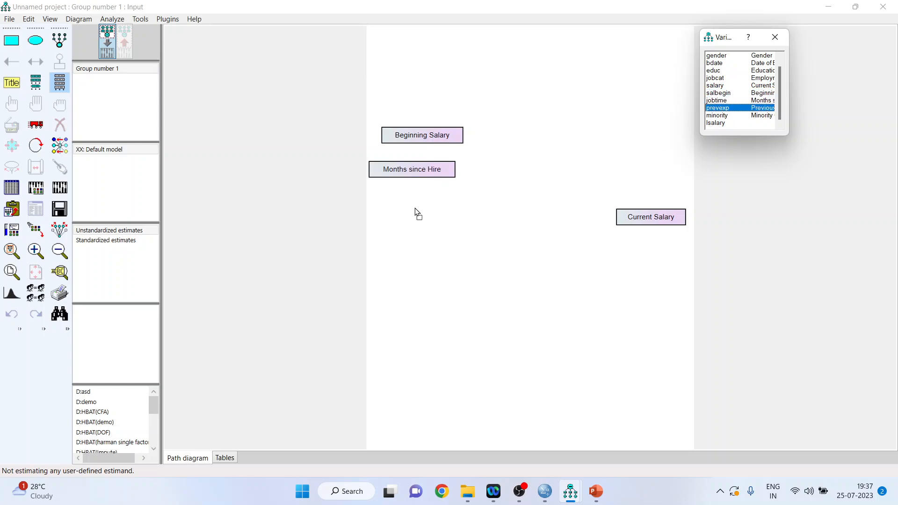
drag(717, 107, 410, 206)
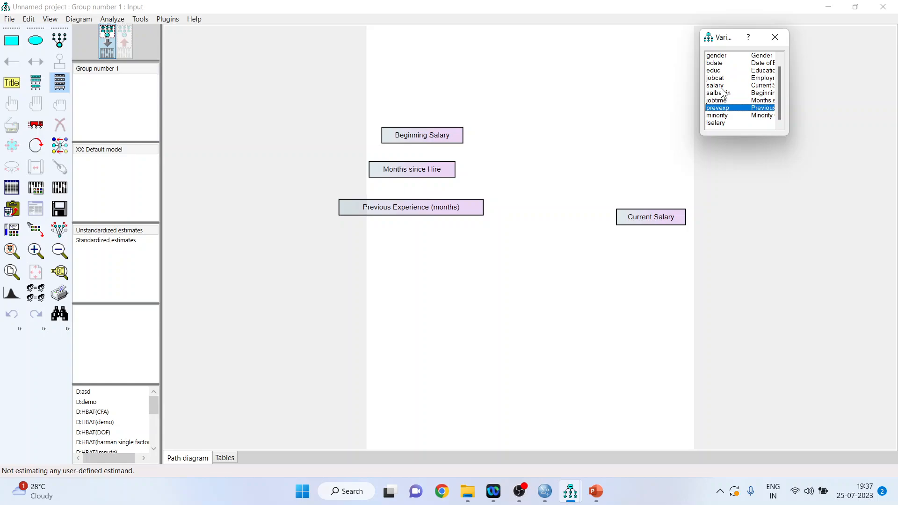
click(714, 70)
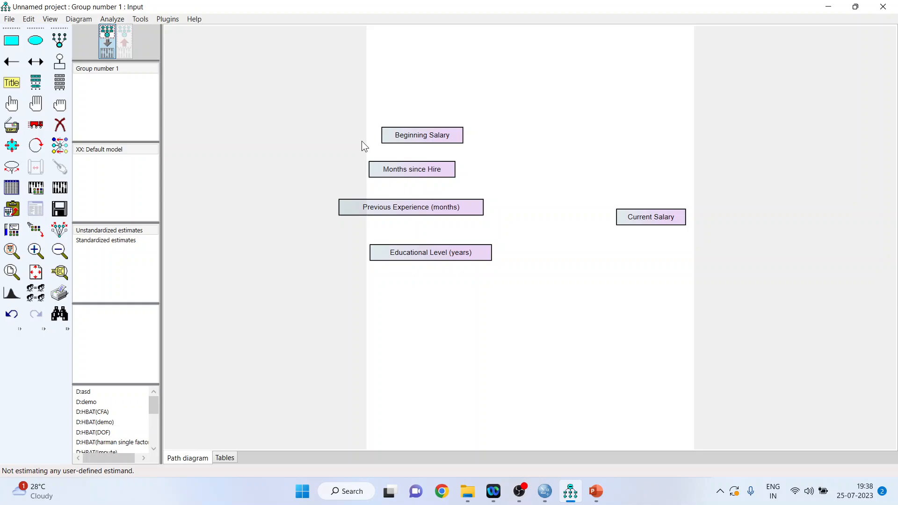
Draw paths from the predictors into Current Salary and label its error term e1.
drag(422, 135, 541, 182)
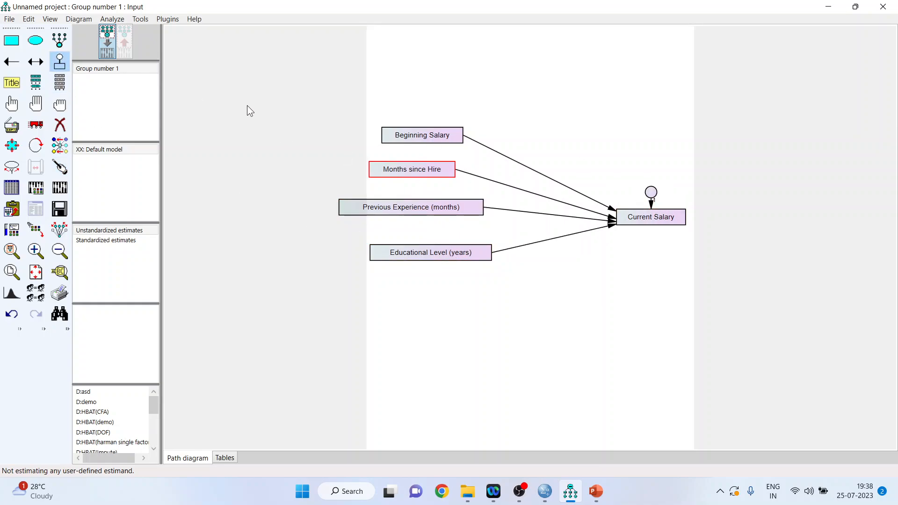
click(168, 18)
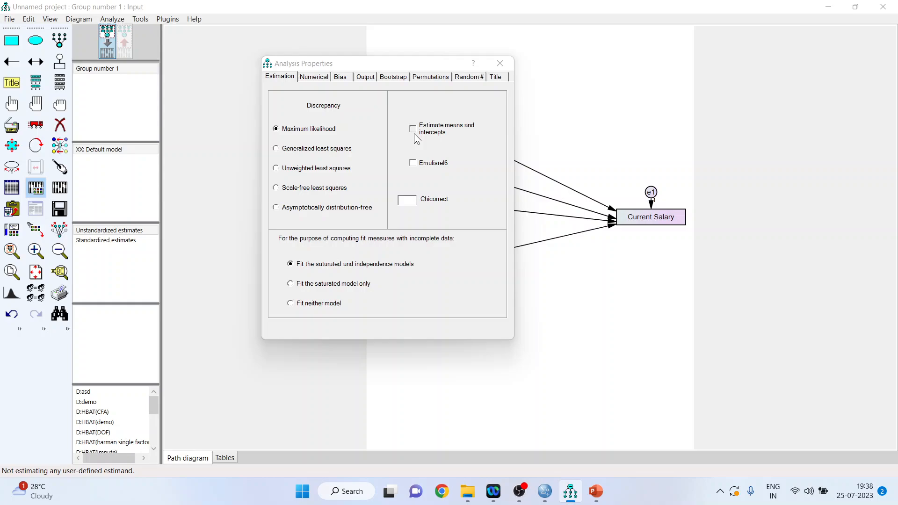
Set Analysis Properties to estimate means and intercepts with standardized estimates and squared multiple correlations.
click(412, 128)
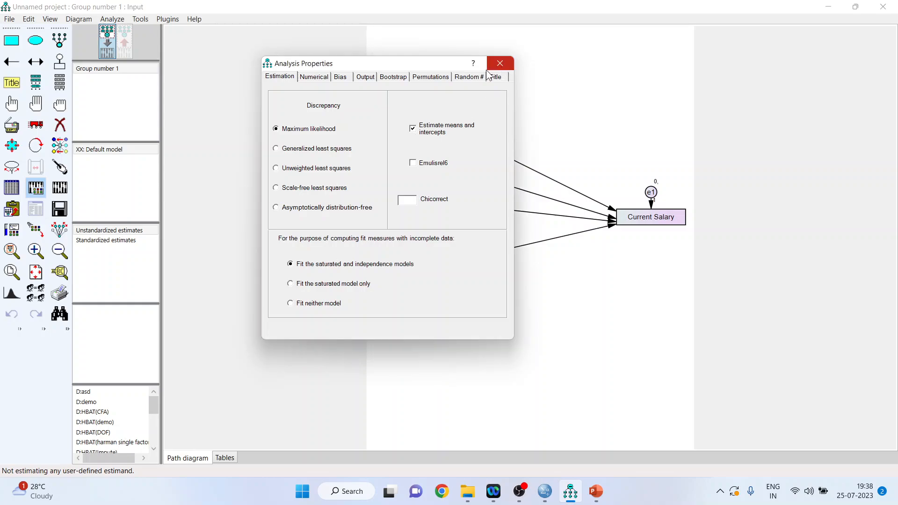
click(365, 76)
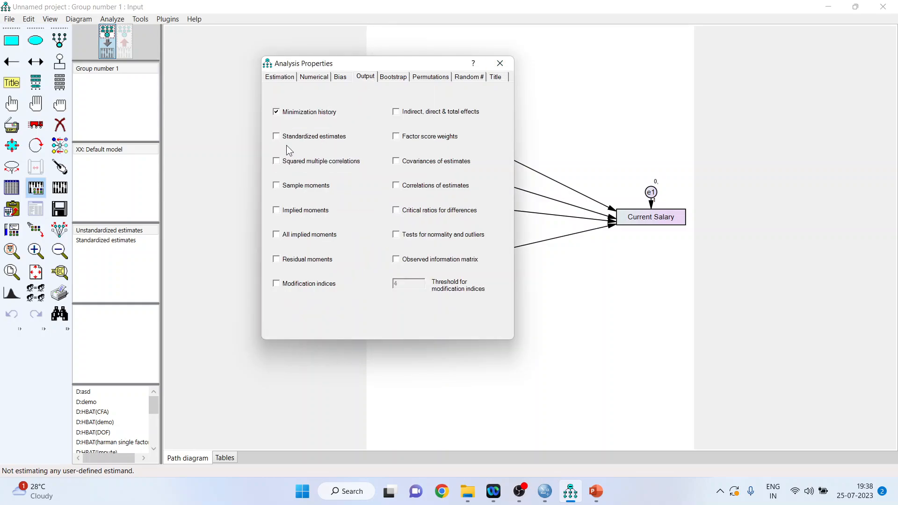
click(277, 137)
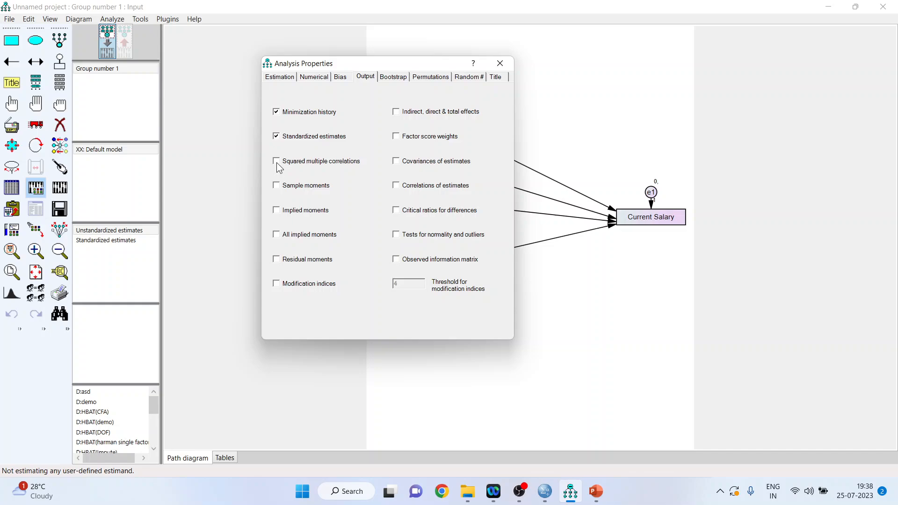
click(276, 161)
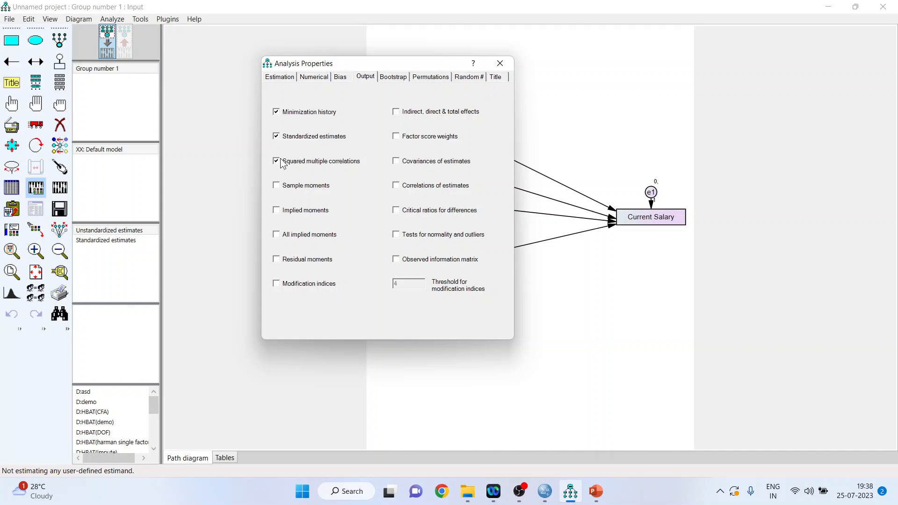
click(498, 62)
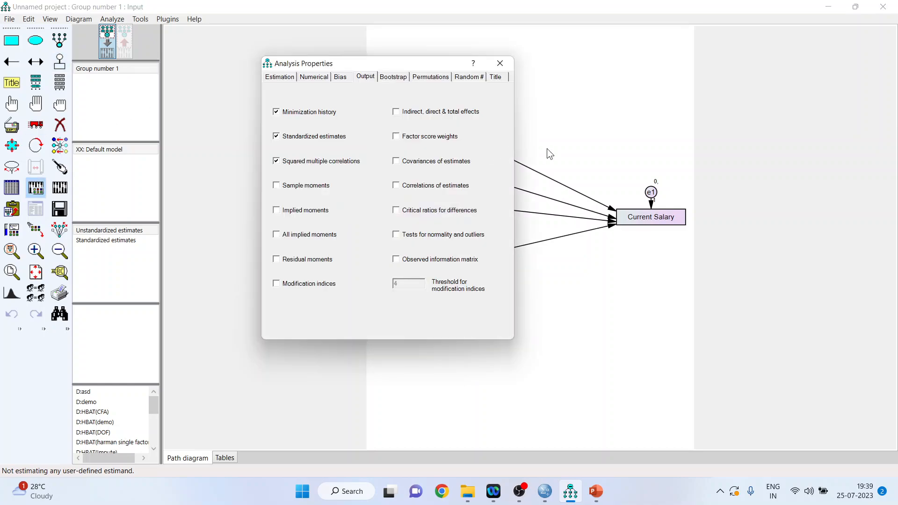
click(280, 76)
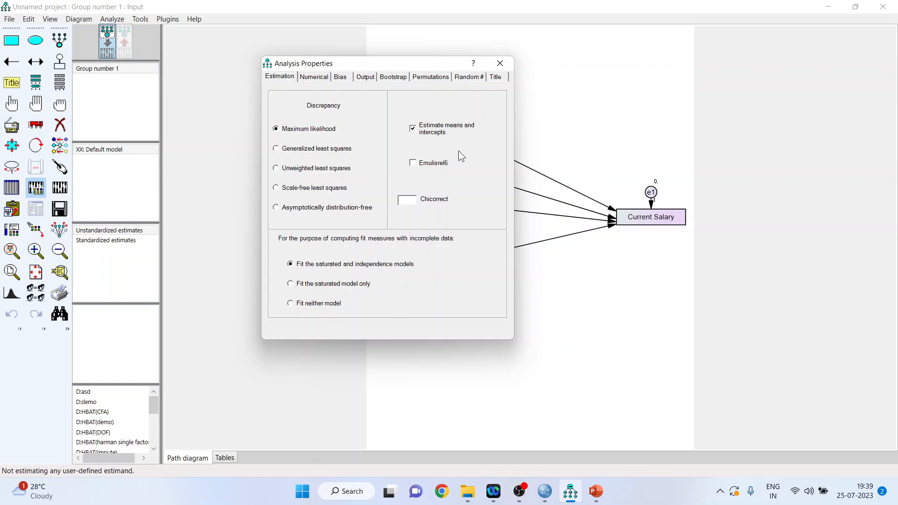
mouse_move(456, 153)
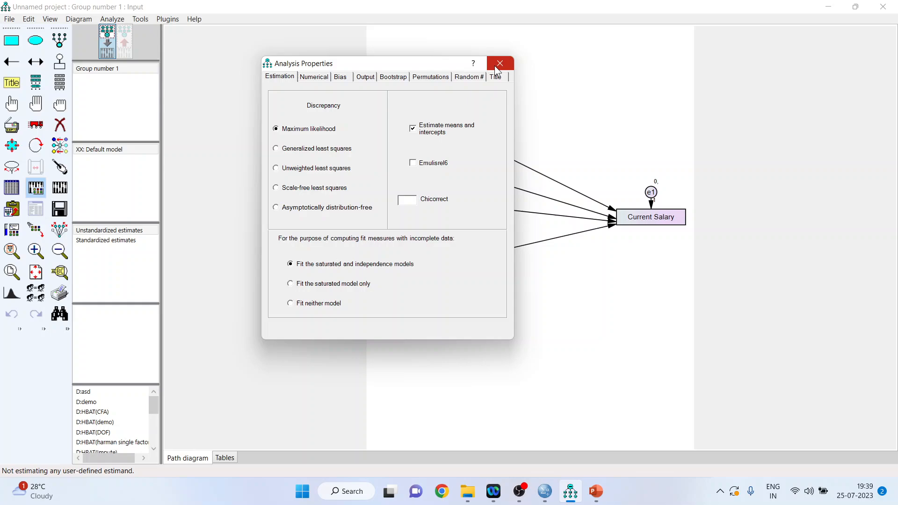
click(498, 63)
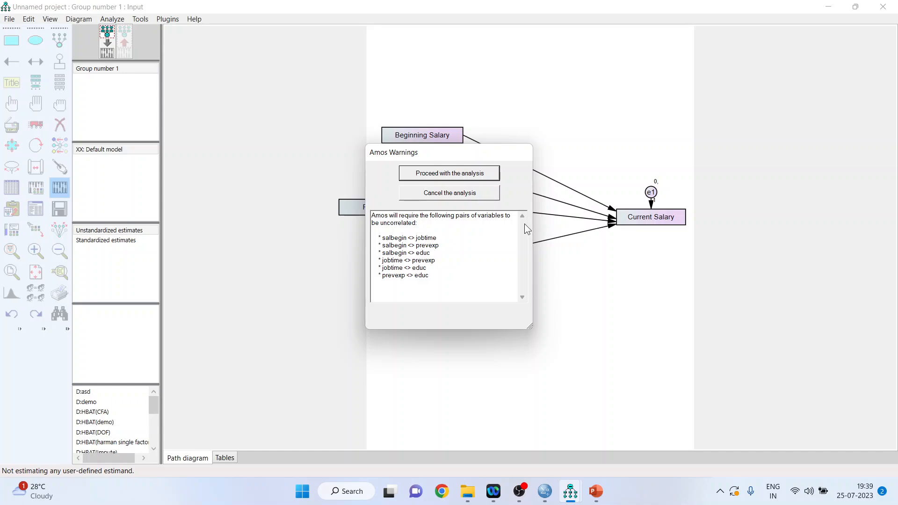
mouse_move(449, 195)
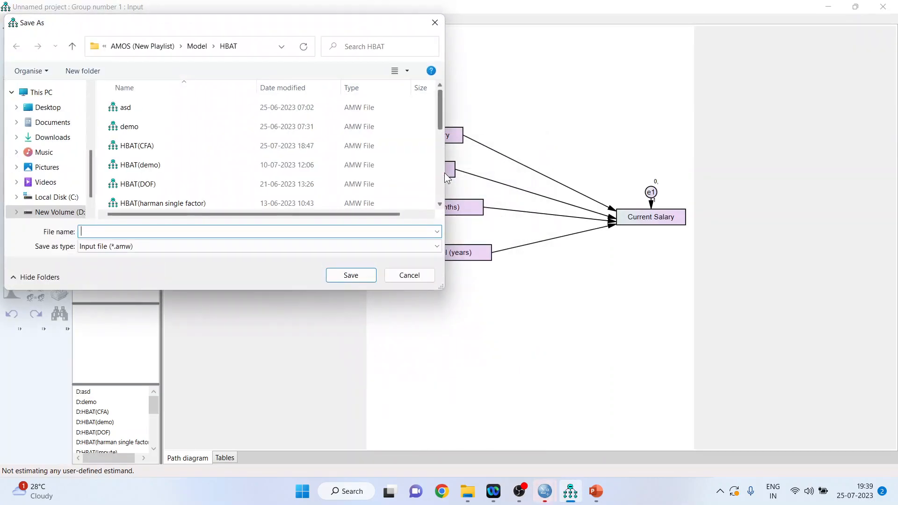
Save the model as Employee on New Volume (D:) and let the analysis run to a minimum.
click(56, 213)
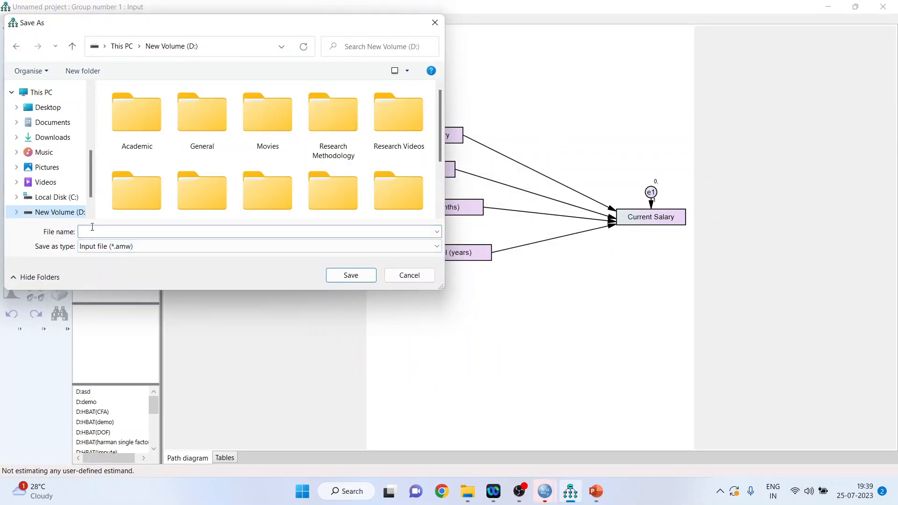
text(employee)
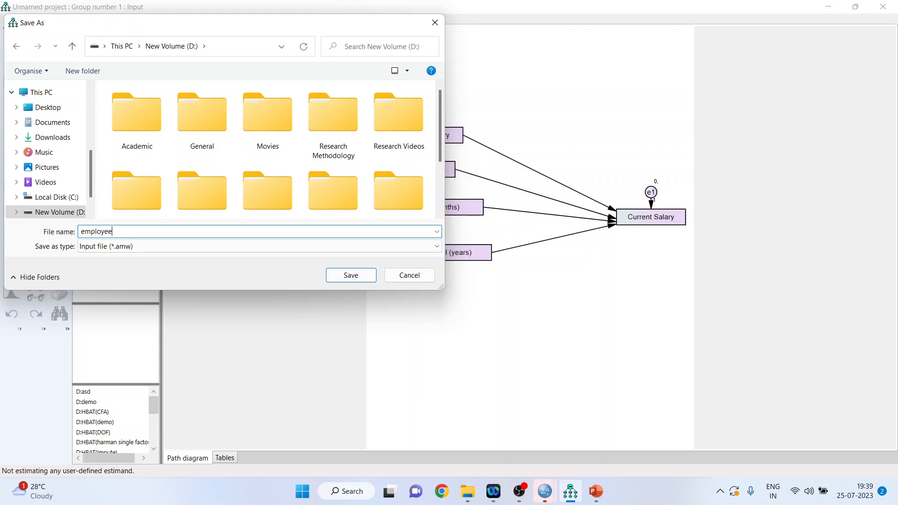
click(351, 275)
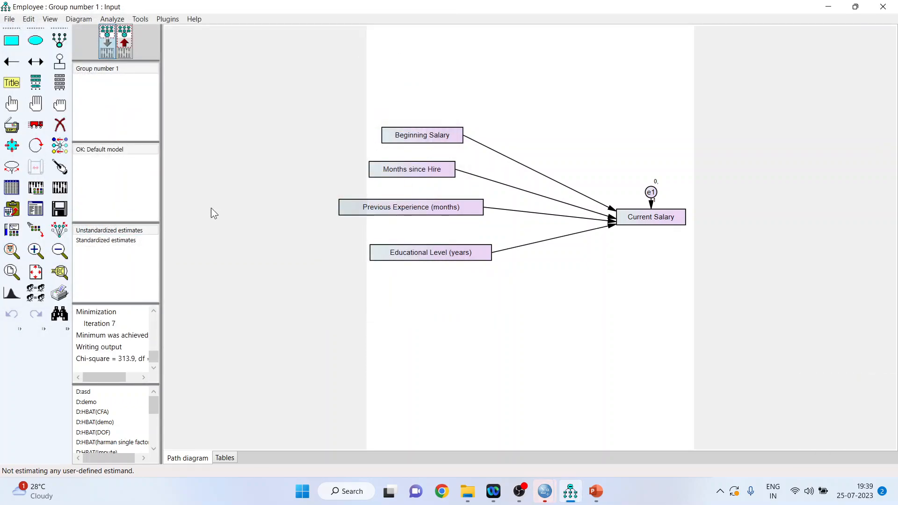
click(108, 358)
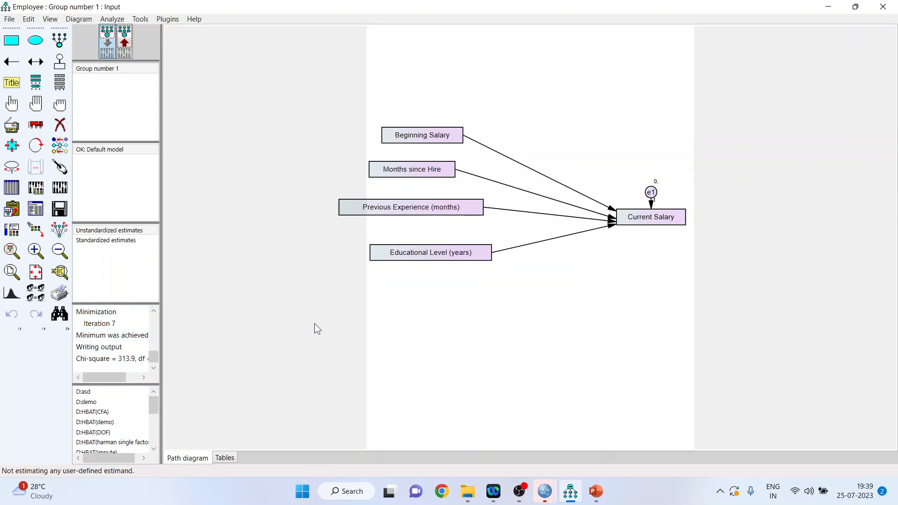
mouse_move(212, 289)
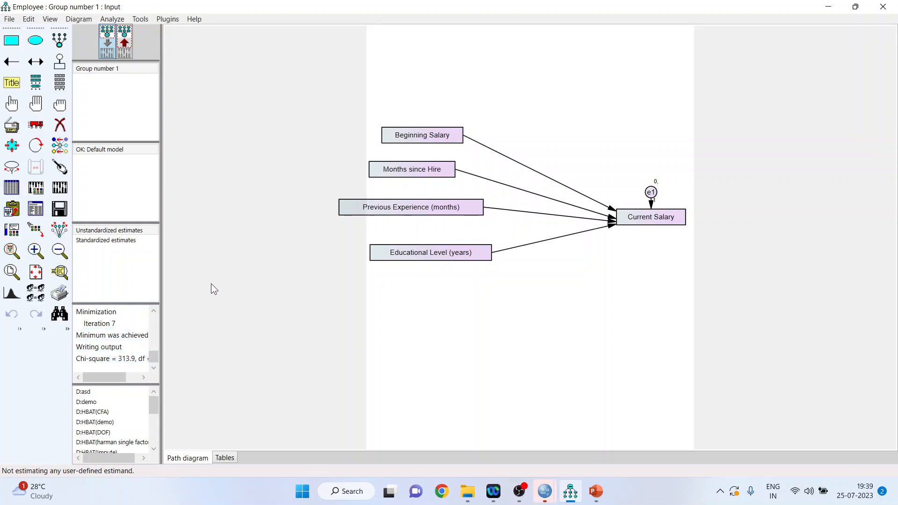
Show estimates on the output path diagram and switch to standardized estimates (.87, .79).
click(124, 42)
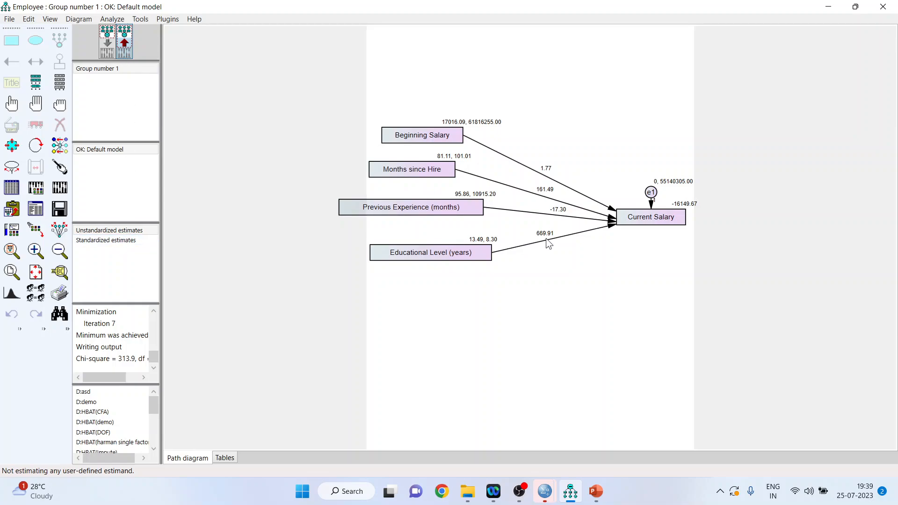
click(549, 239)
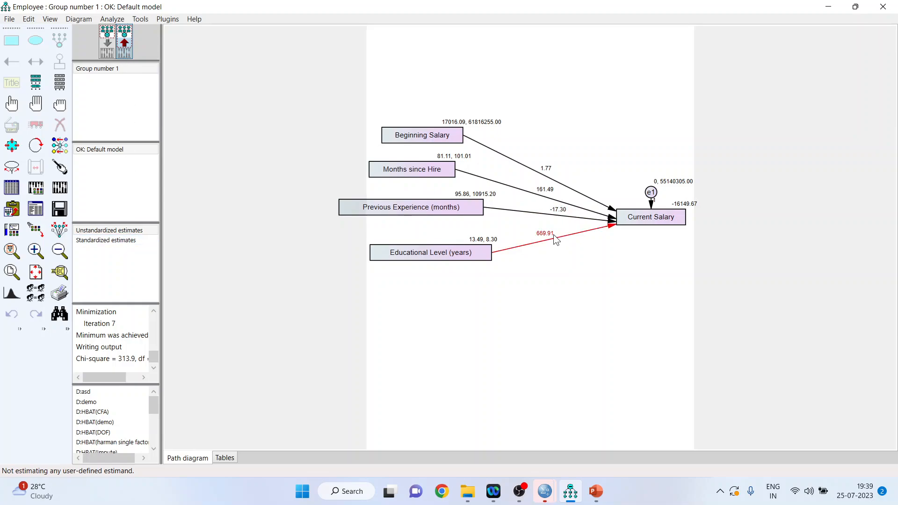
click(106, 241)
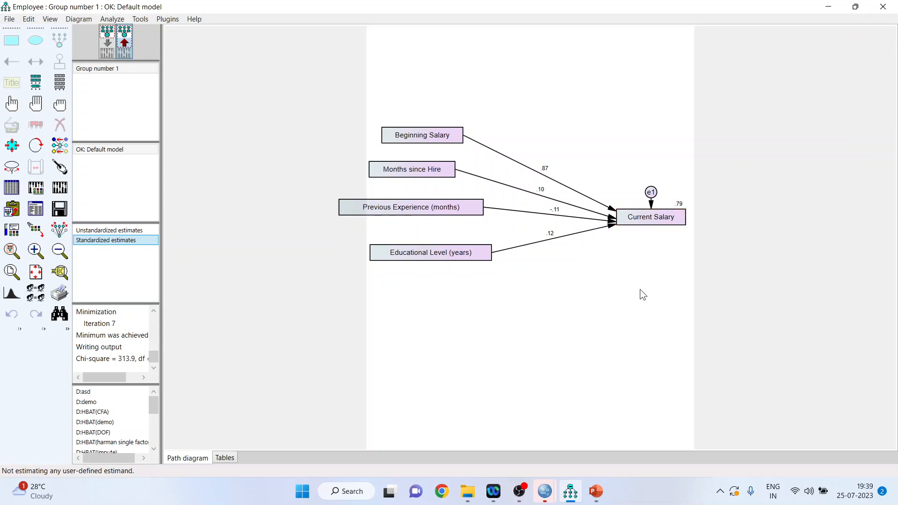
mouse_move(549, 274)
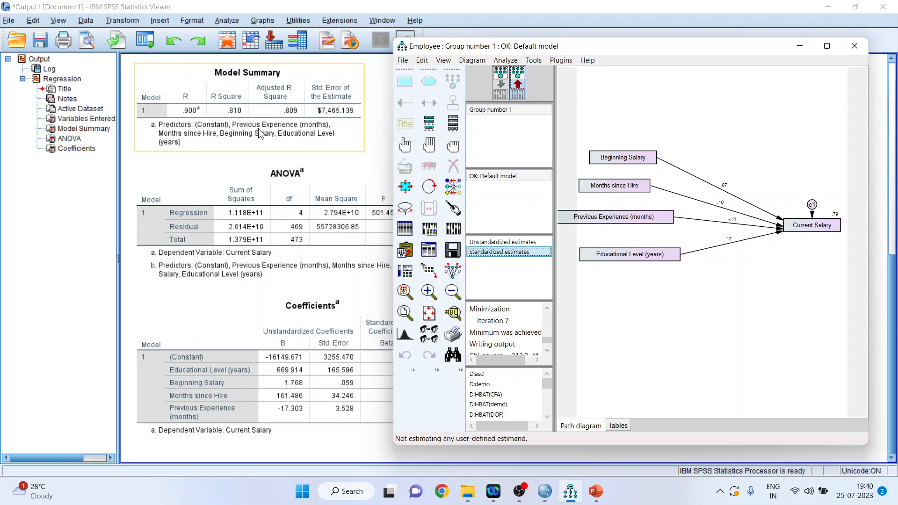
mouse_move(246, 121)
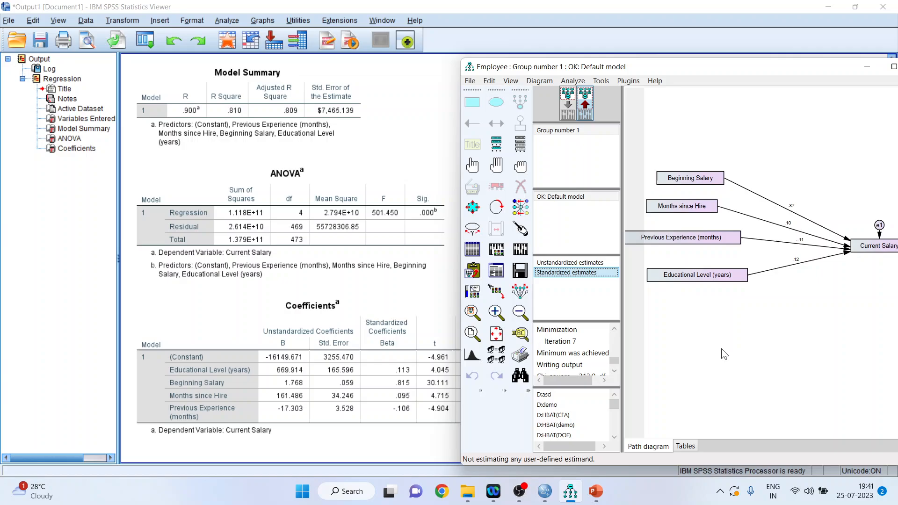
Select the SPSS Coefficients table beside the Amos standardized diagram to compare Beta values.
click(312, 305)
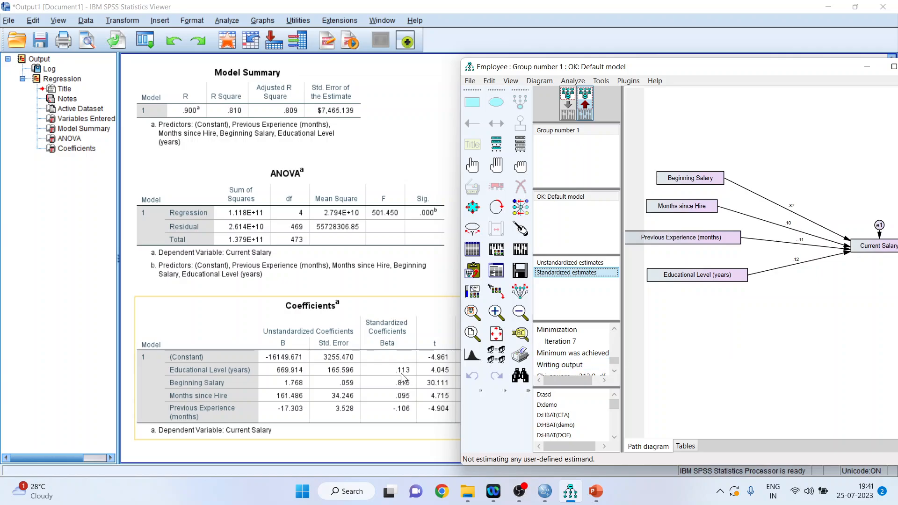
mouse_move(403, 377)
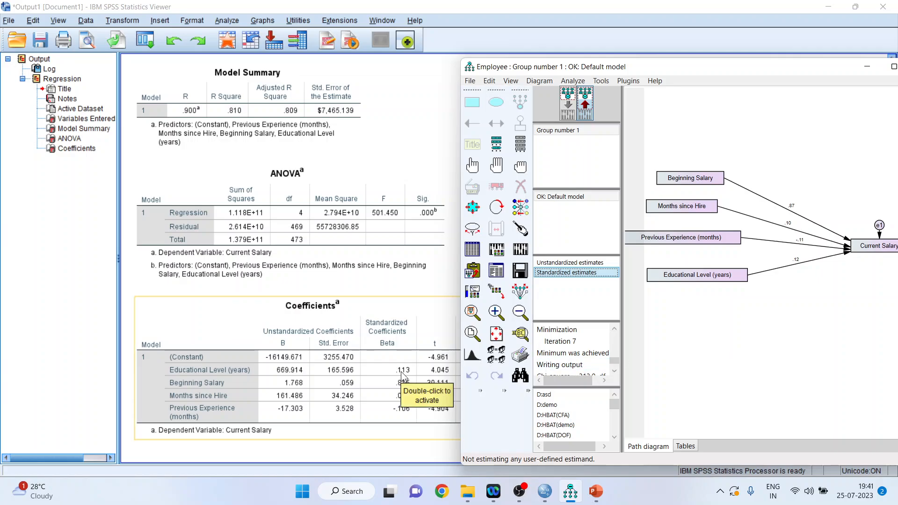
mouse_move(664, 247)
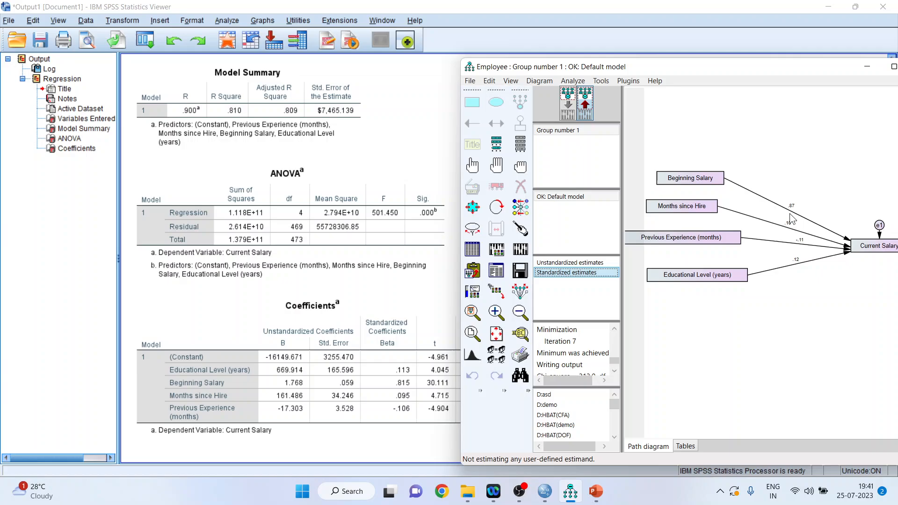
click(774, 215)
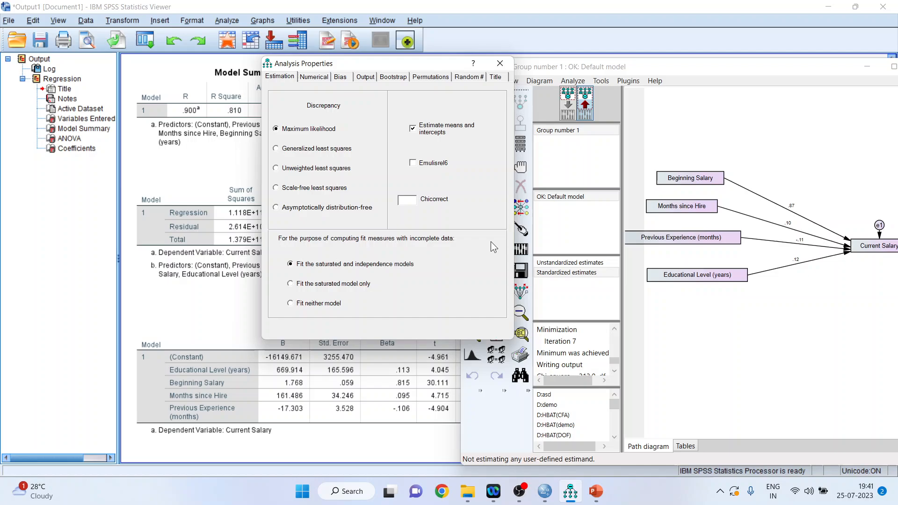
click(364, 77)
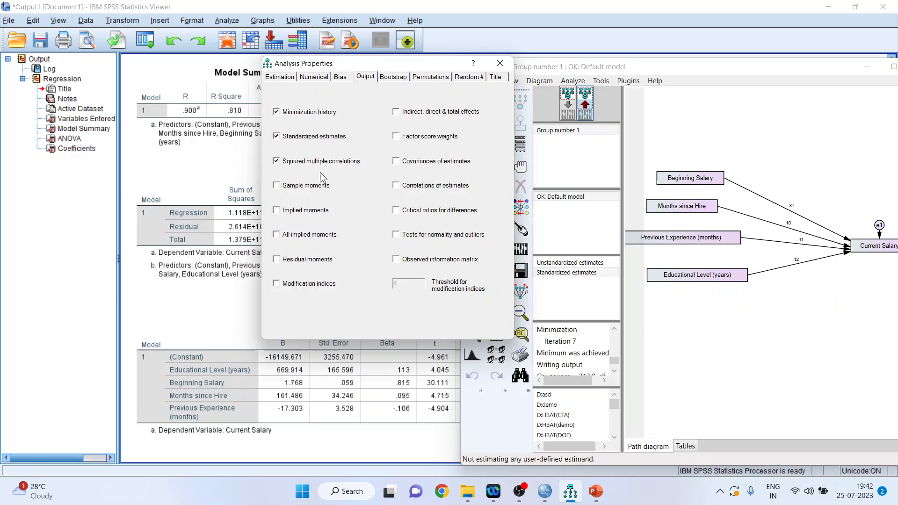
mouse_move(498, 63)
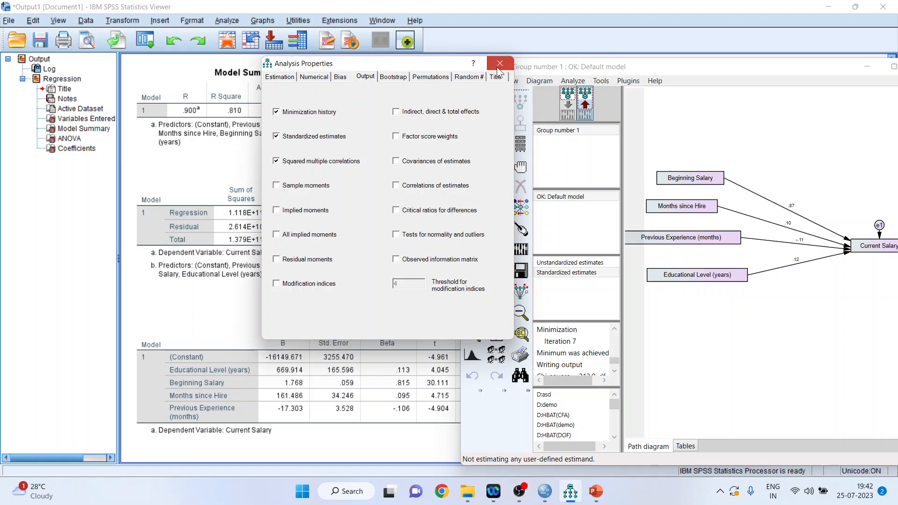
click(497, 62)
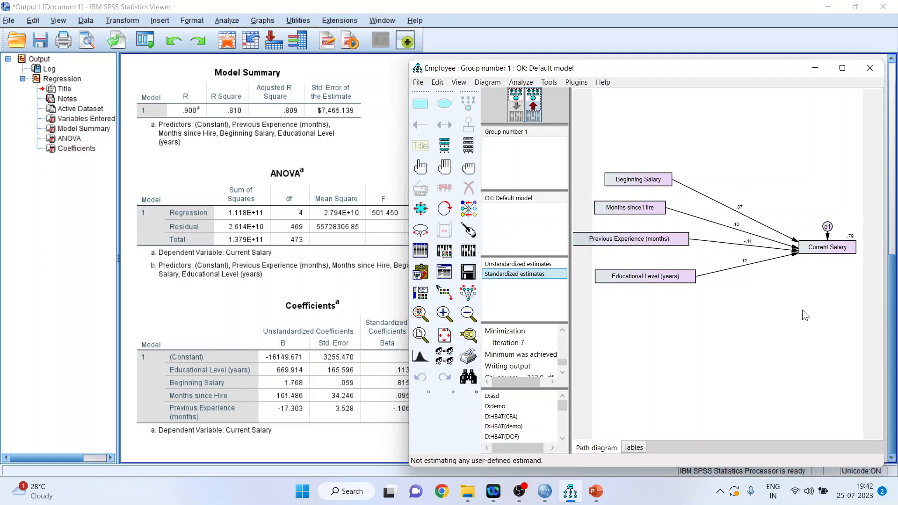
mouse_move(709, 342)
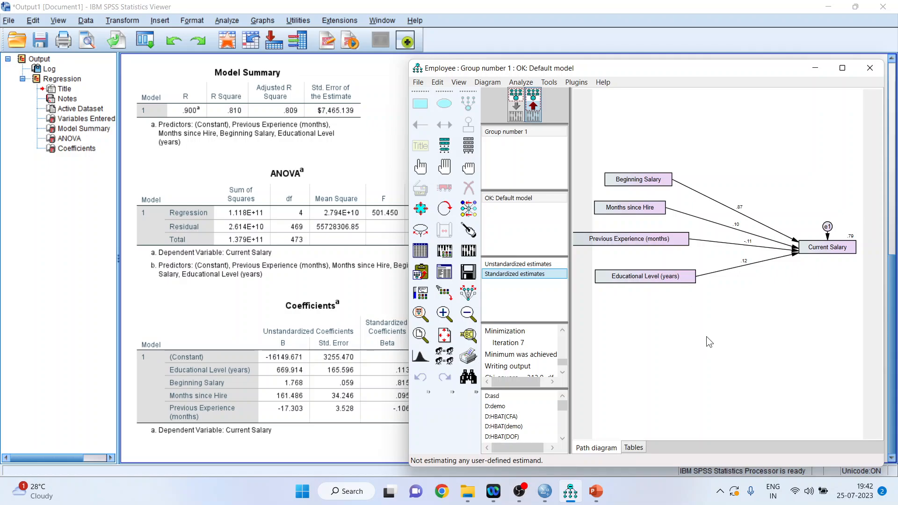
mouse_move(621, 334)
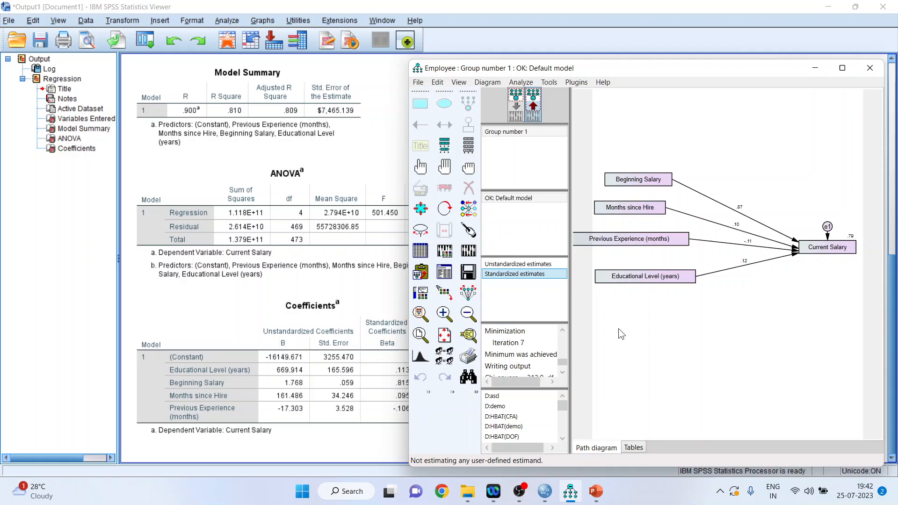
Show unstandardized estimates (1.77, 669.91) on the diagram and shift the Amos window left beside SPSS.
click(517, 264)
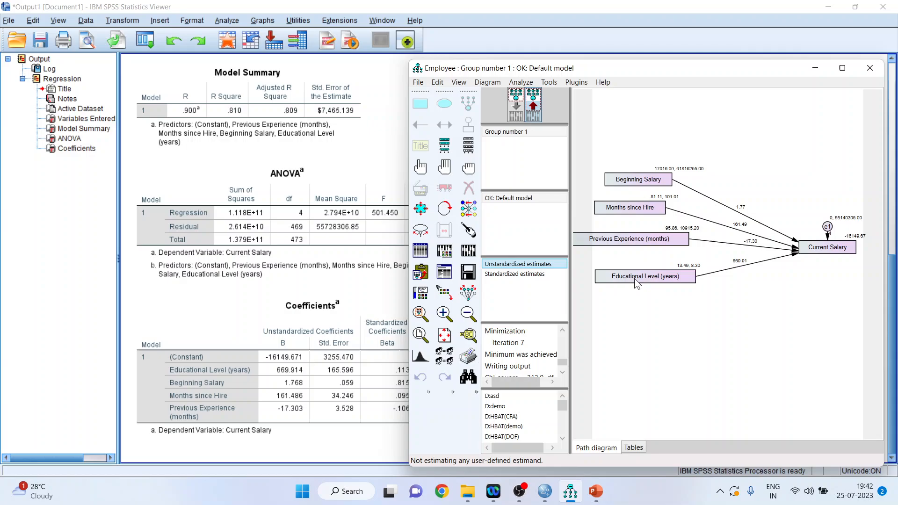
mouse_move(751, 207)
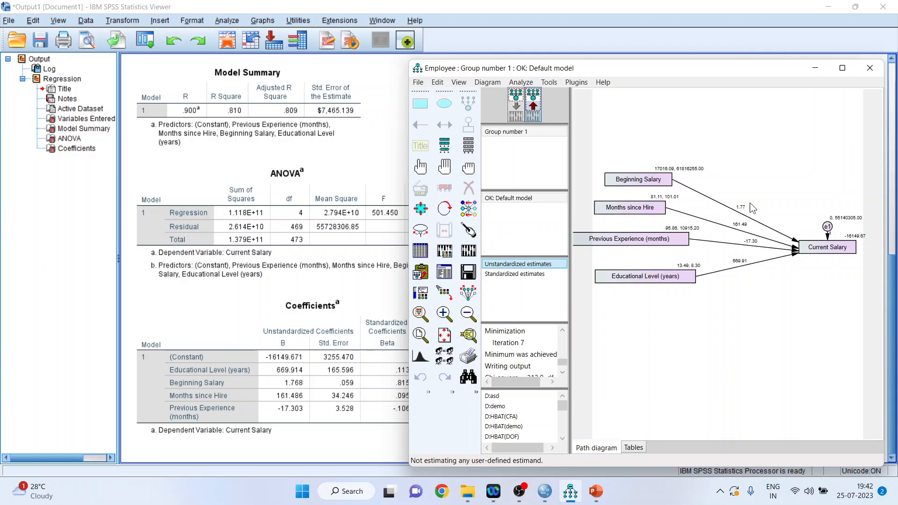
mouse_move(675, 202)
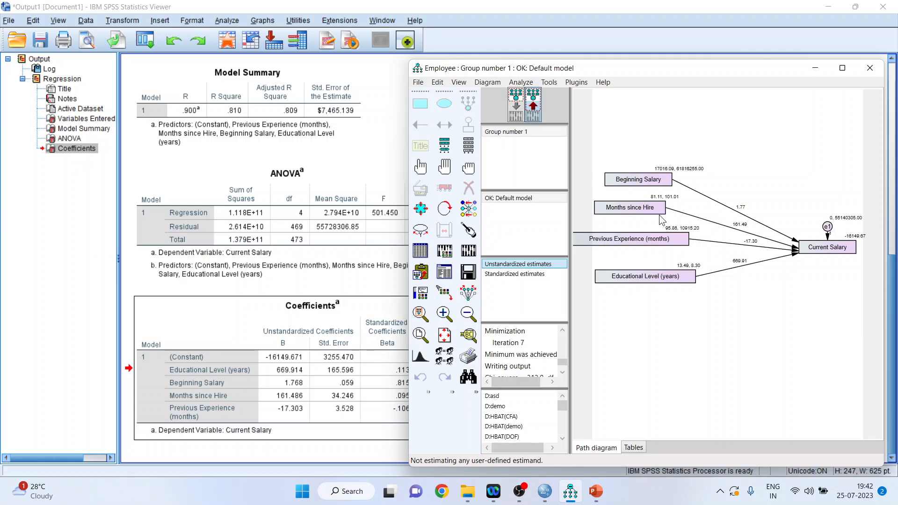
mouse_move(661, 218)
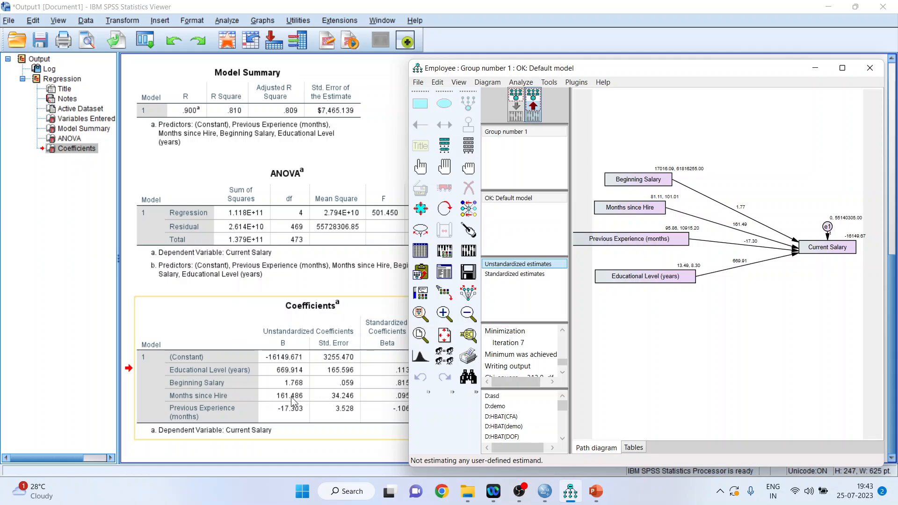
mouse_move(295, 401)
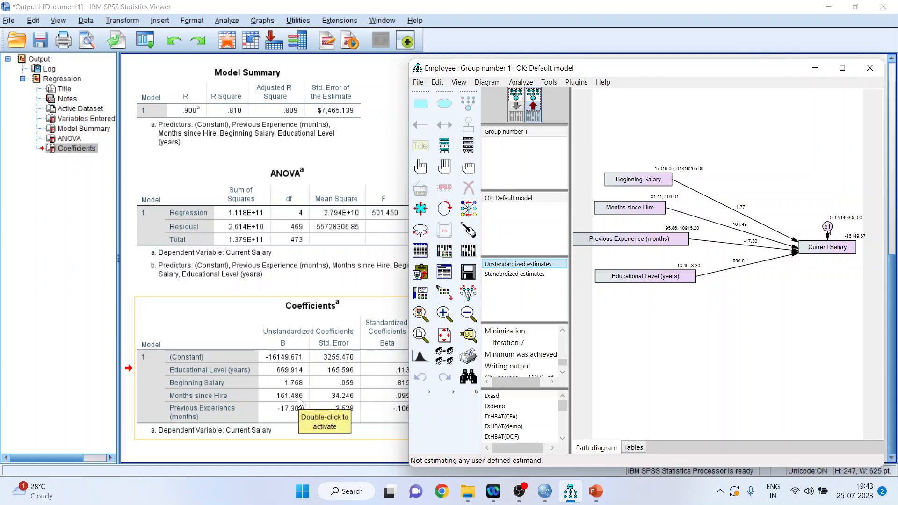
mouse_move(687, 247)
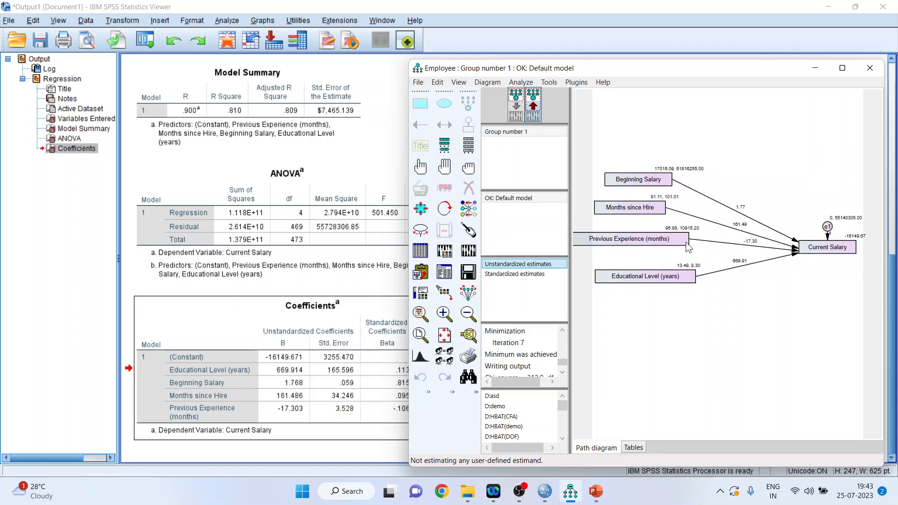
mouse_move(809, 256)
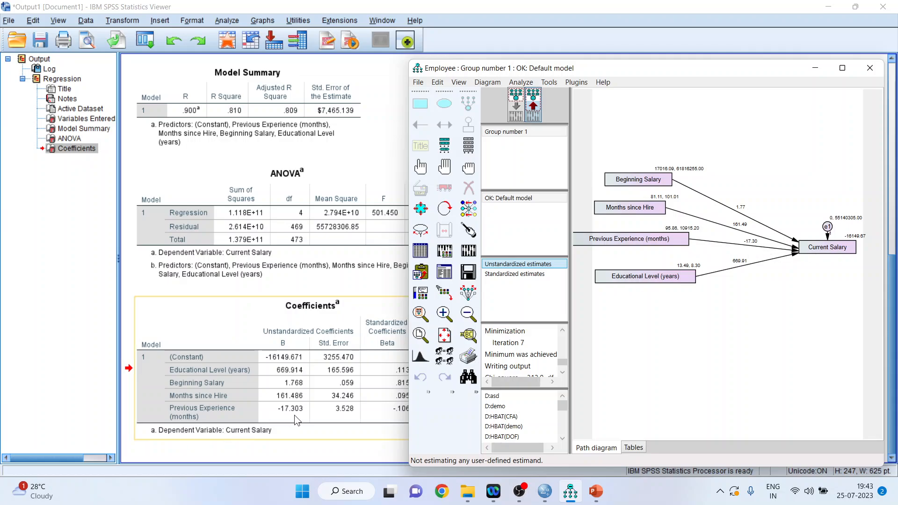
mouse_move(302, 419)
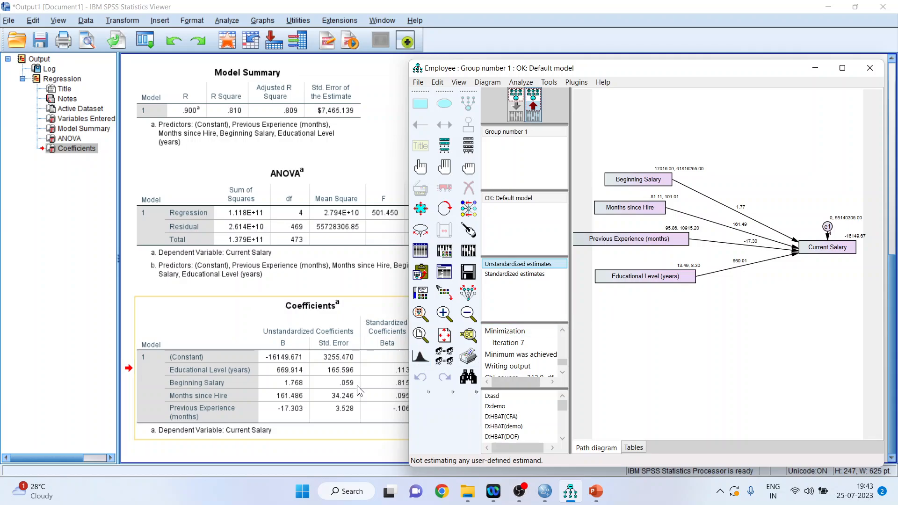
mouse_move(289, 378)
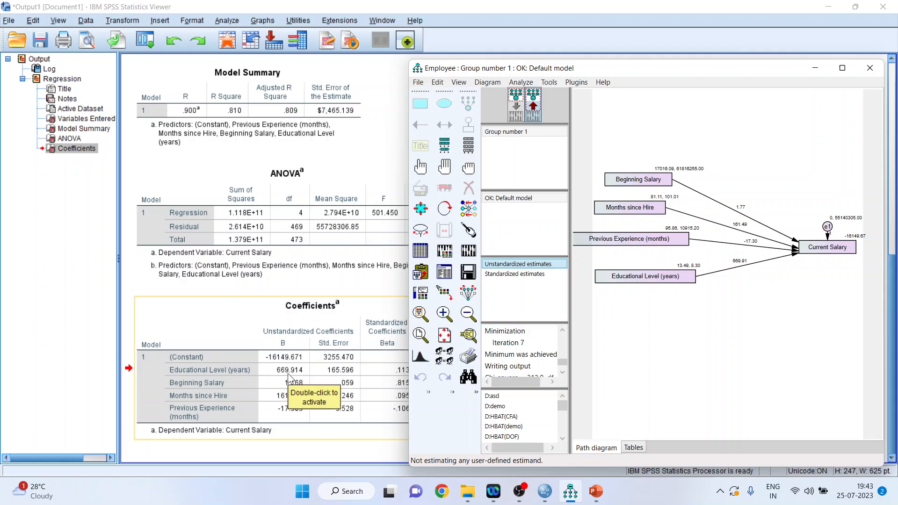
mouse_move(289, 378)
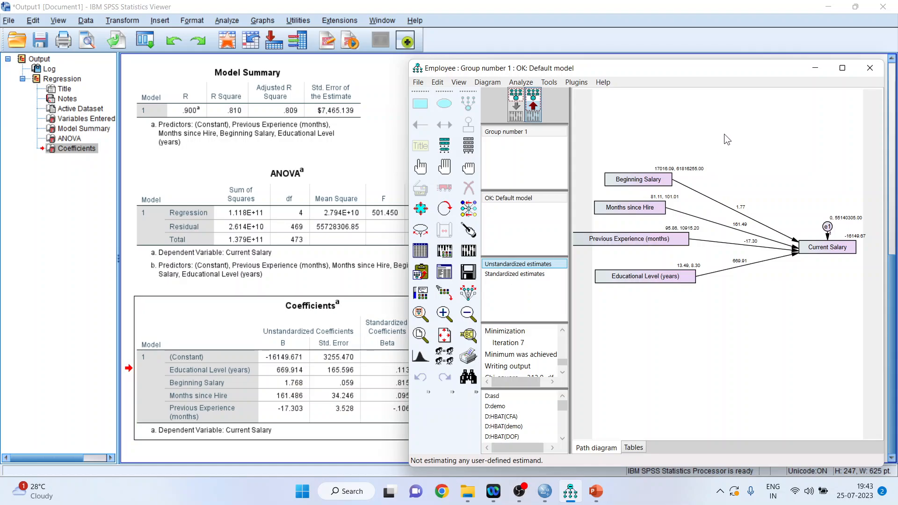
drag(572, 68, 485, 62)
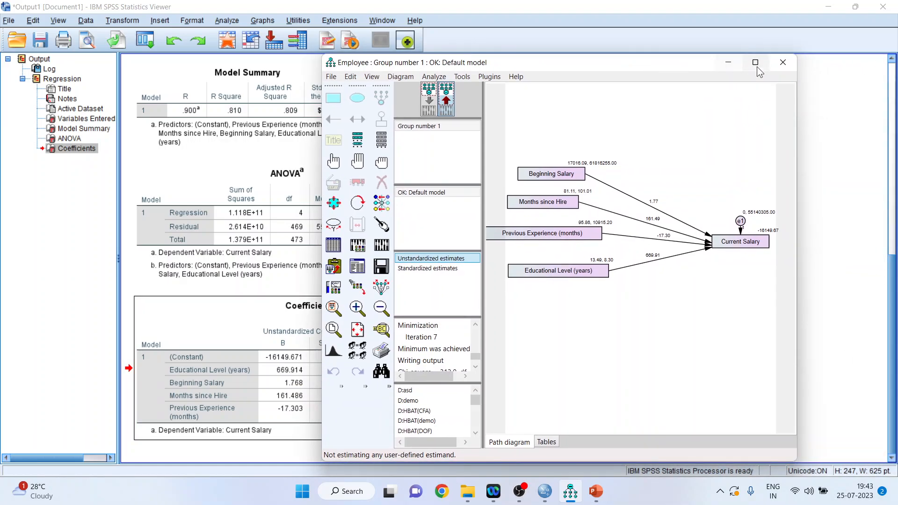
Maximize the Amos Graphics window so the estimates diagram fills the screen.
click(755, 62)
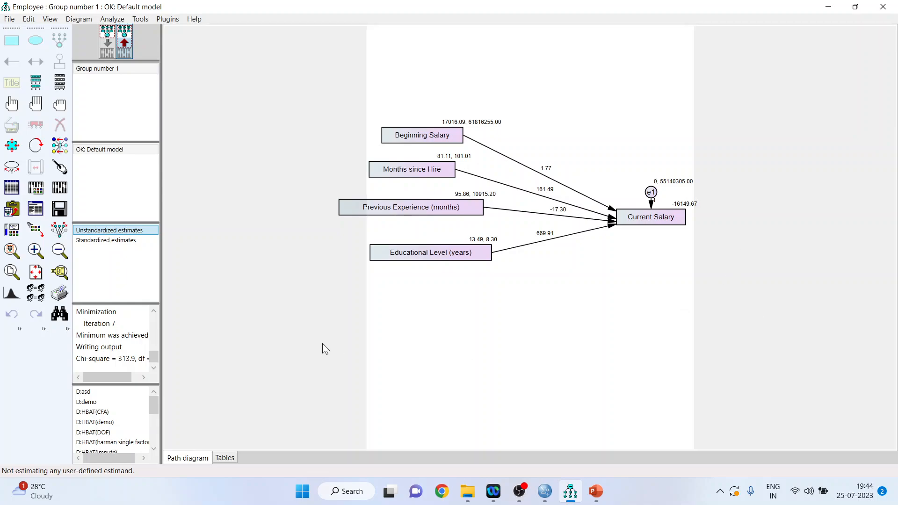
mouse_move(36, 207)
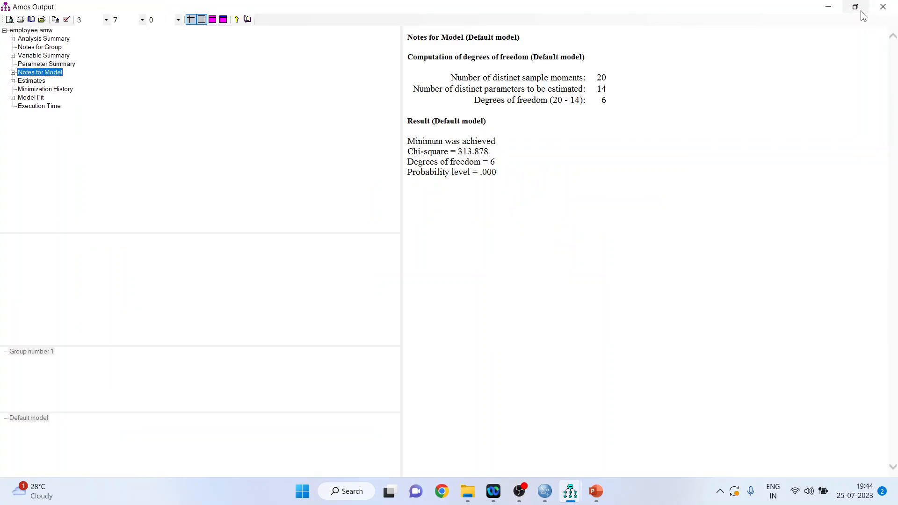
Select Estimates in the output tree to list regression weights 1.768 and 669.914 beside SPSS.
click(32, 81)
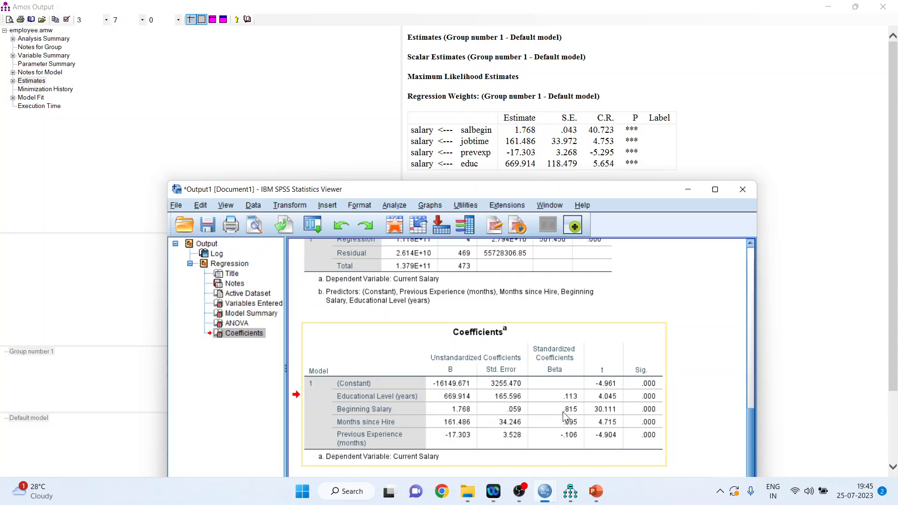
mouse_move(609, 416)
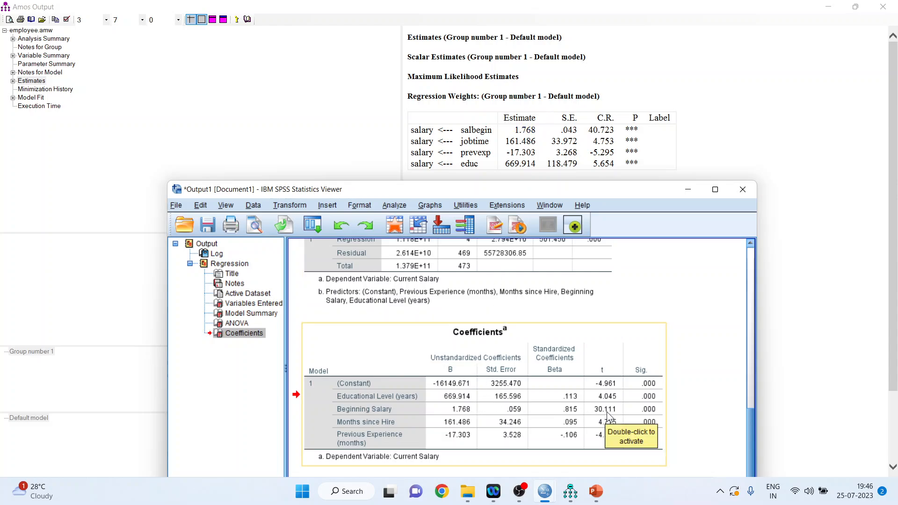
mouse_move(610, 415)
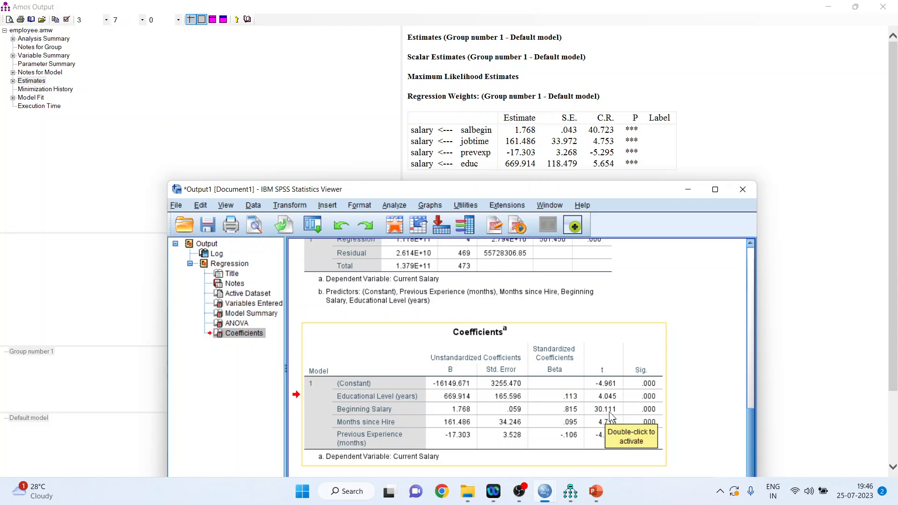
mouse_move(655, 417)
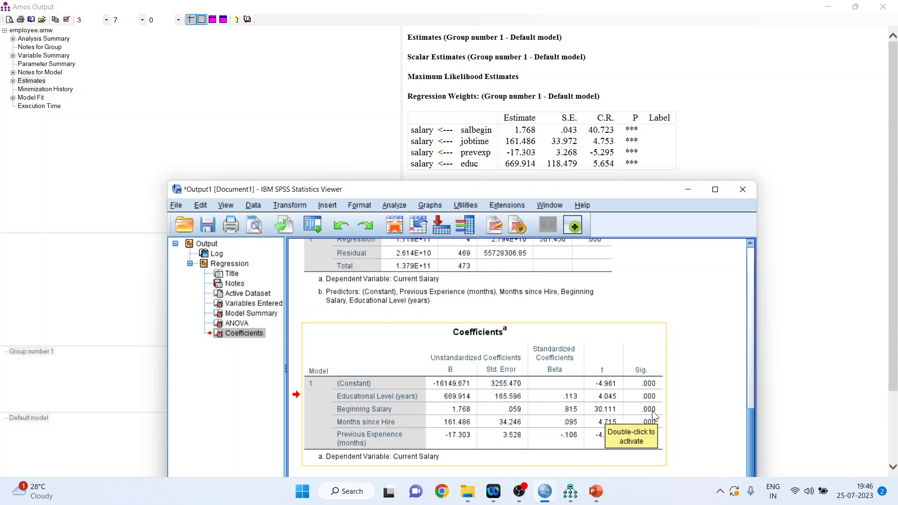
mouse_move(469, 416)
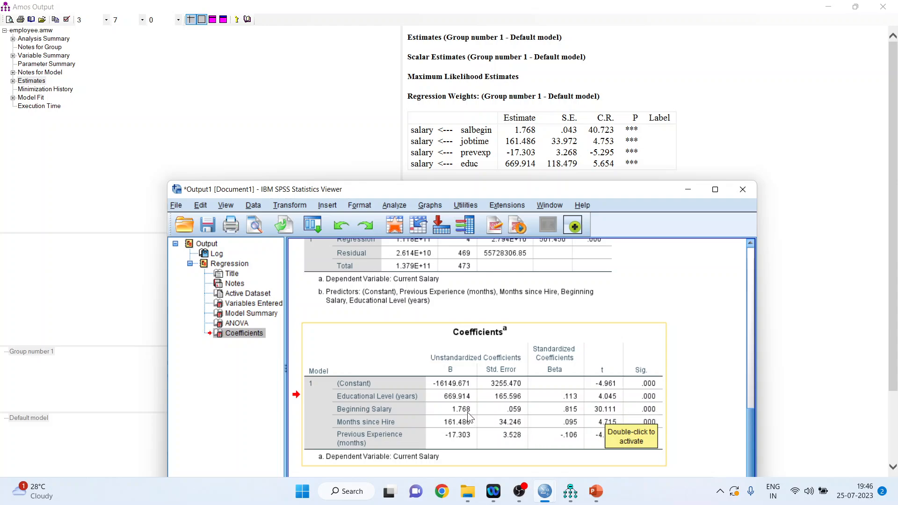
mouse_move(520, 141)
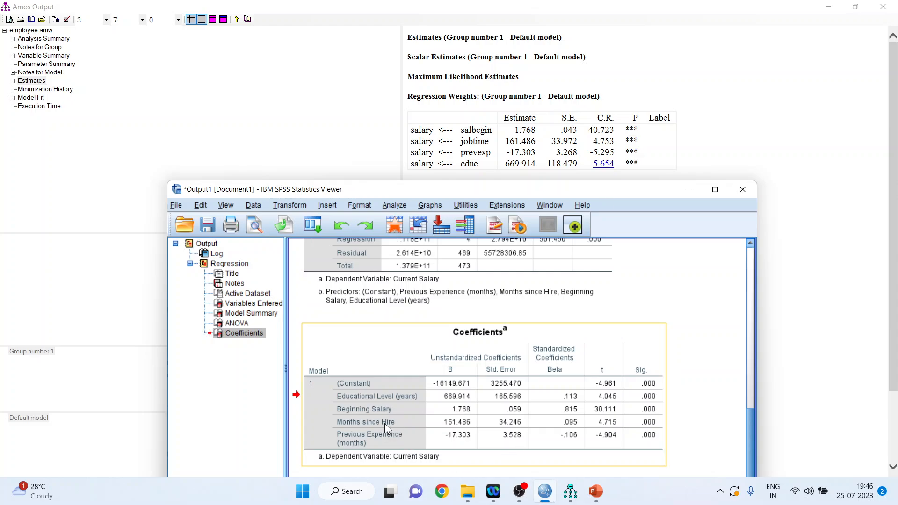
mouse_move(604, 428)
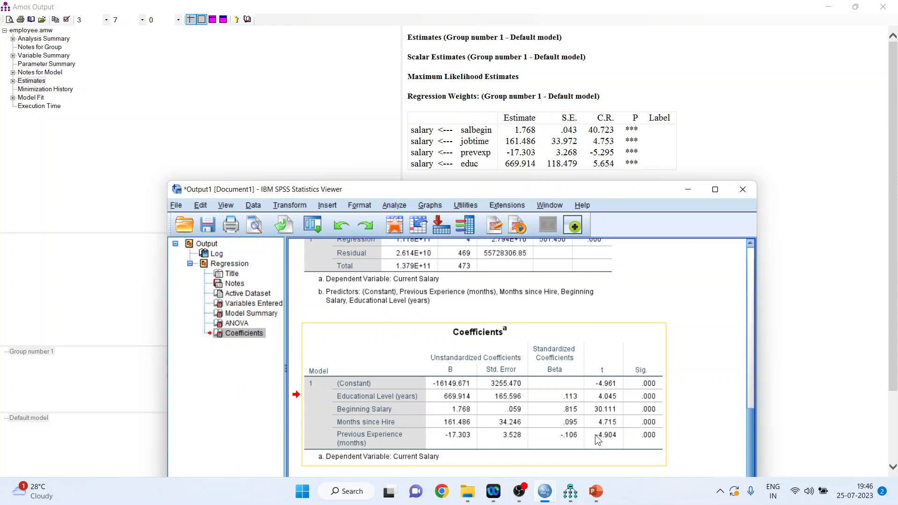
mouse_move(605, 444)
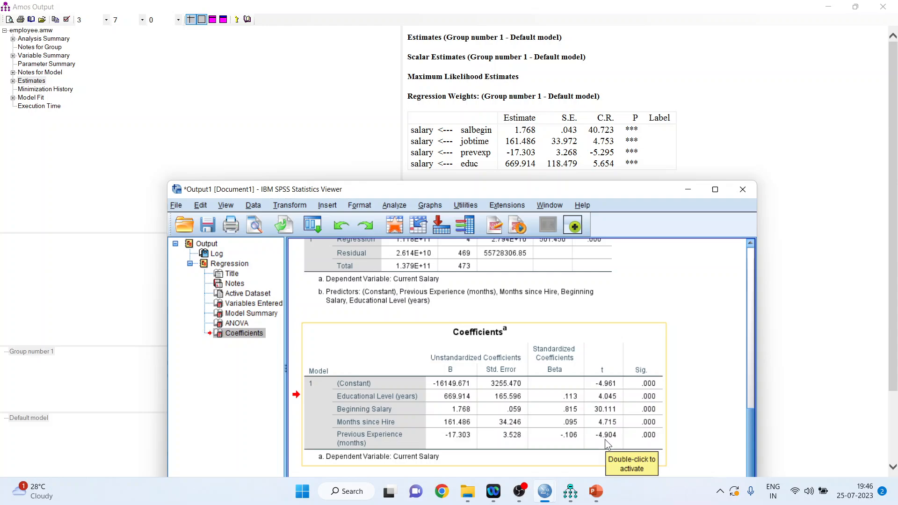
mouse_move(607, 445)
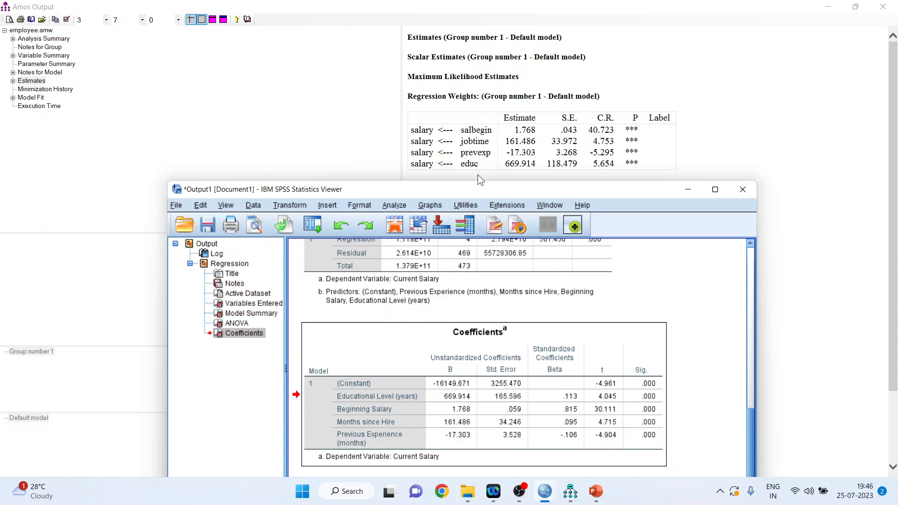
mouse_move(601, 164)
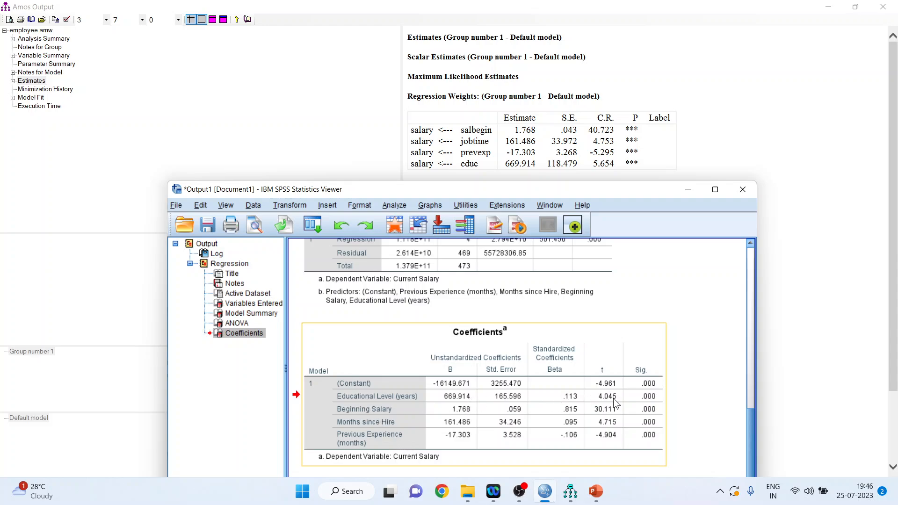
mouse_move(615, 407)
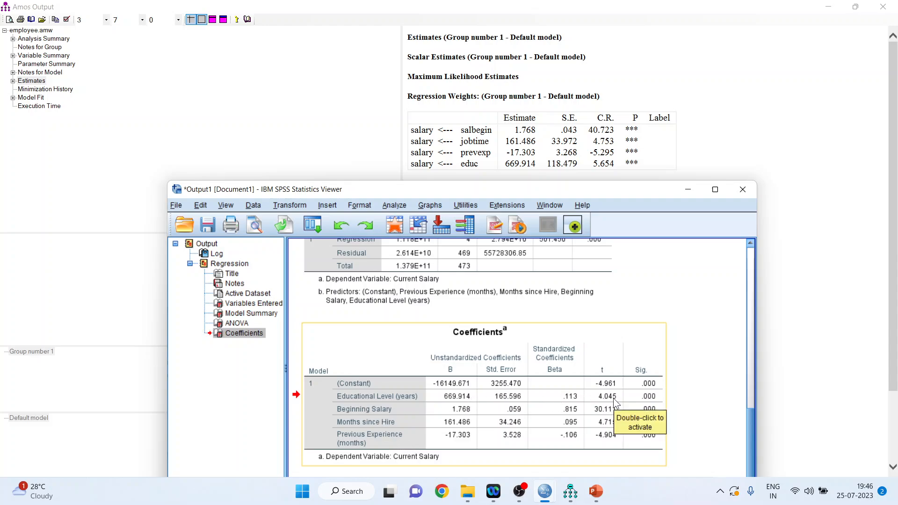
mouse_move(644, 401)
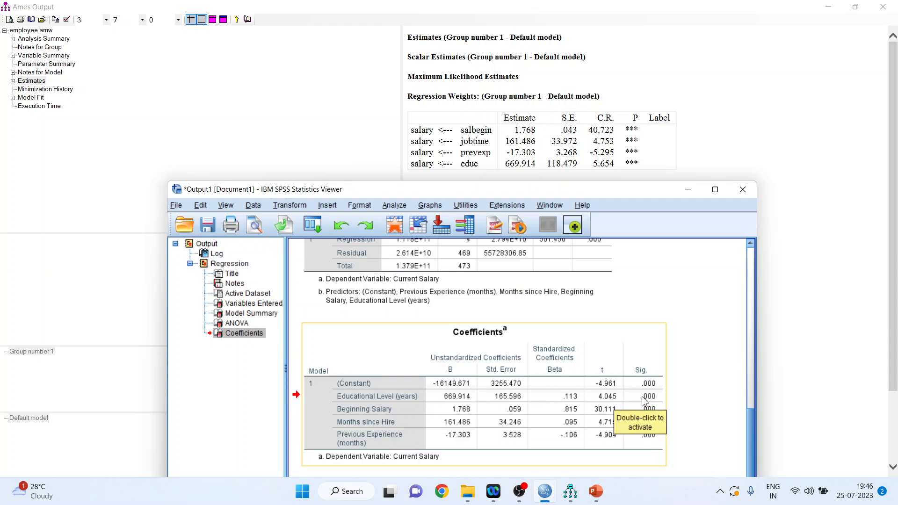
mouse_move(496, 235)
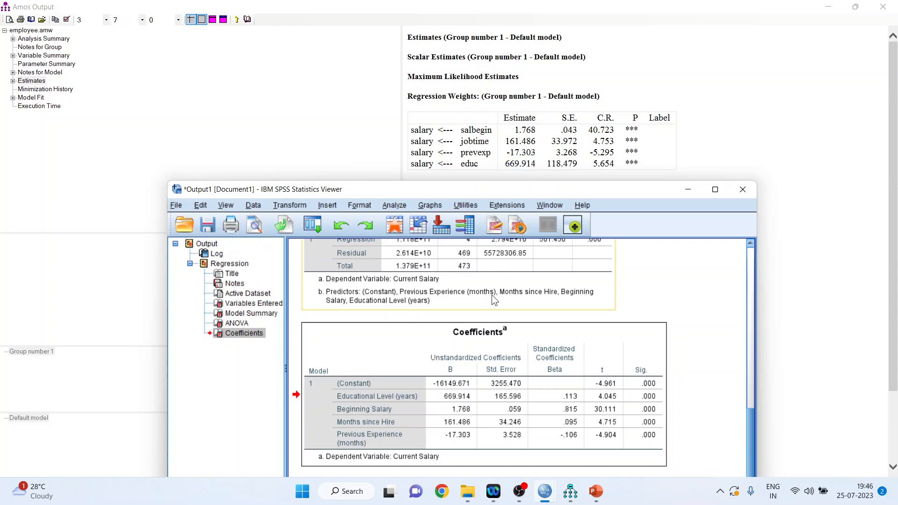
mouse_move(495, 310)
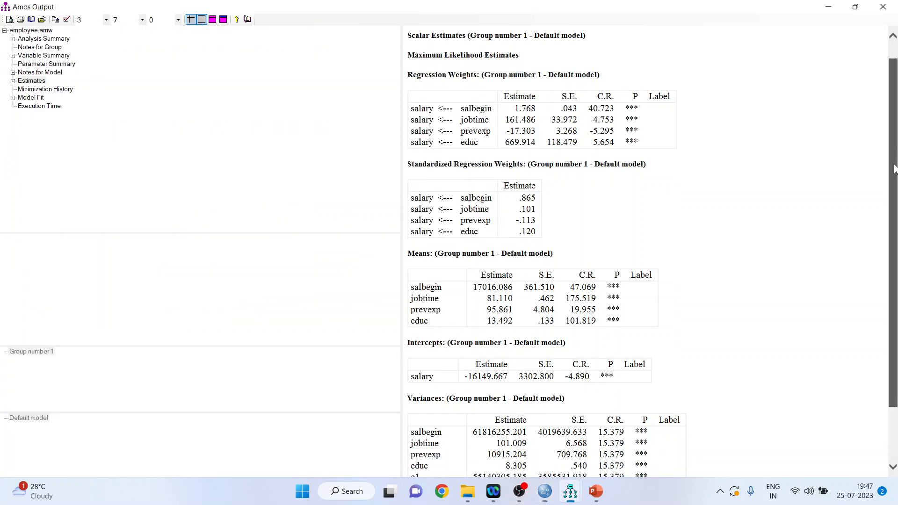
Scroll the output to salary's squared multiple correlation .786, then switch via SPSS and Amos to PowerPoint.
scroll(down, 3)
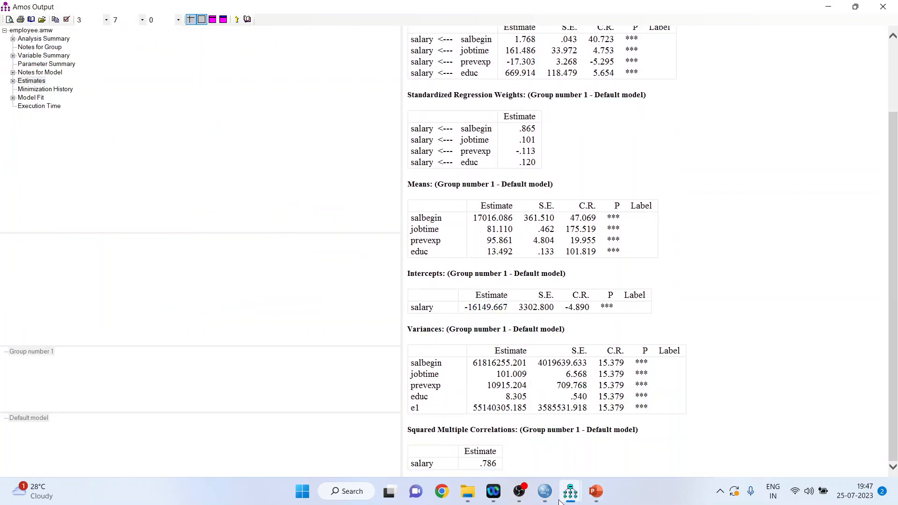
click(543, 491)
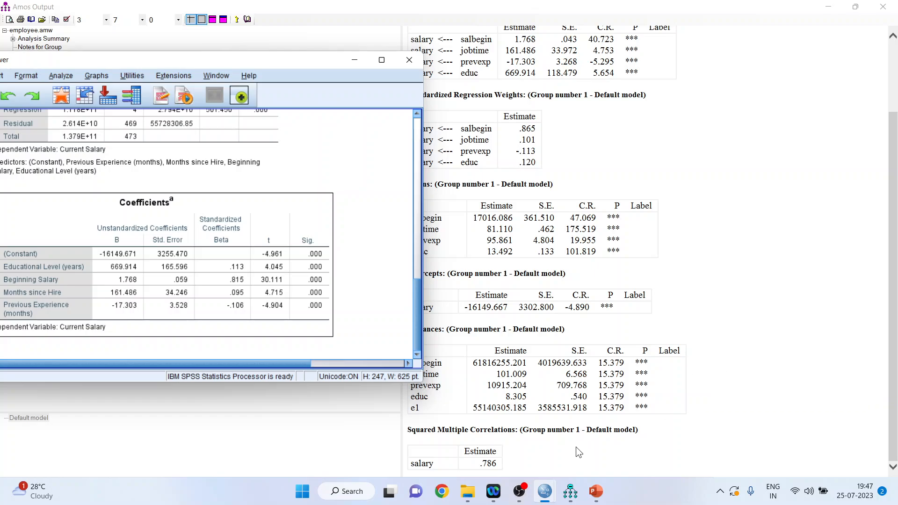
mouse_move(654, 485)
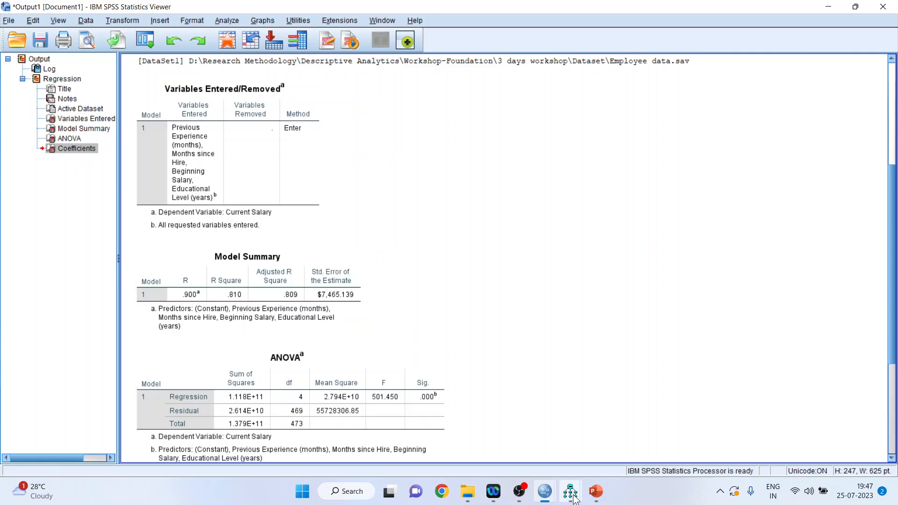
click(570, 491)
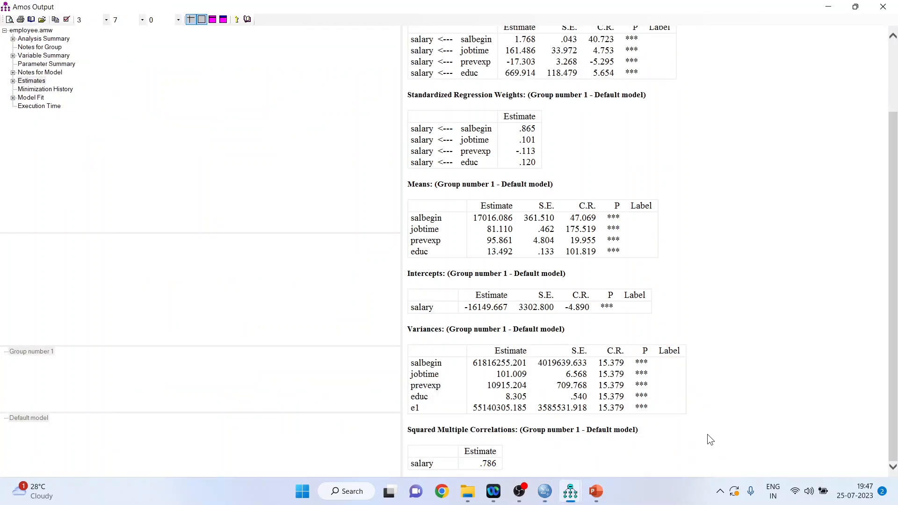
click(595, 491)
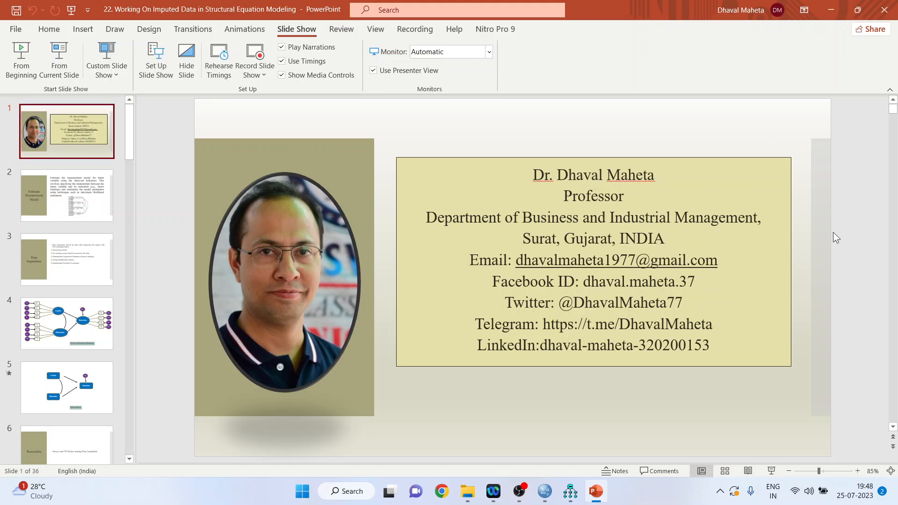